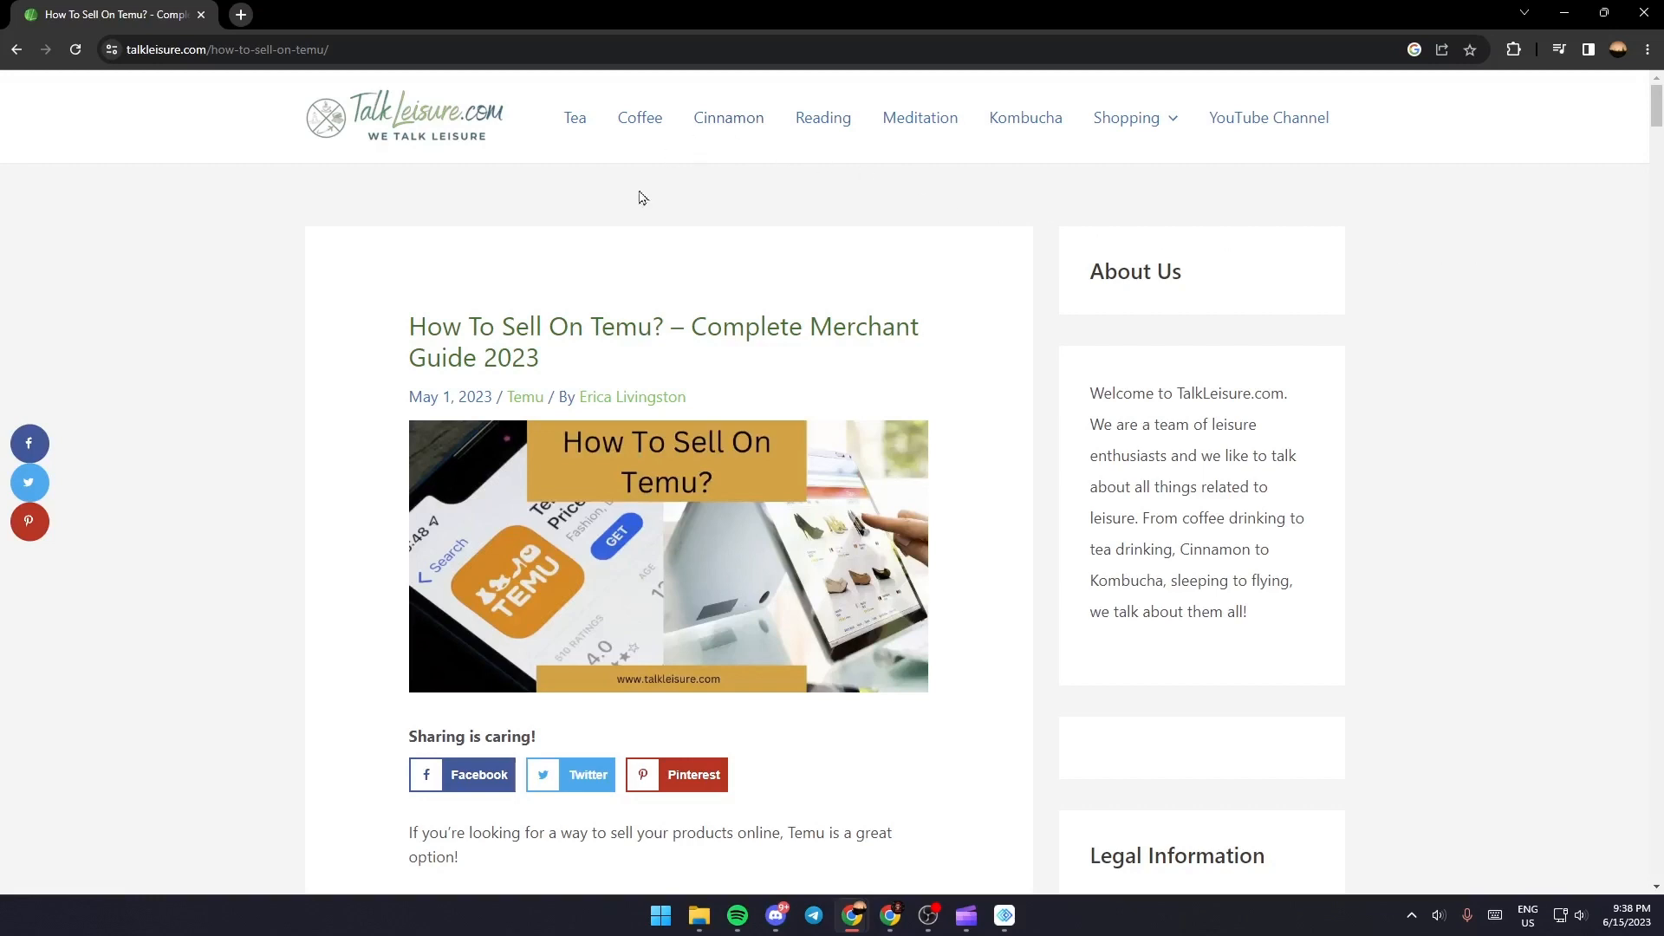
pyautogui.moveTo(1329, 599)
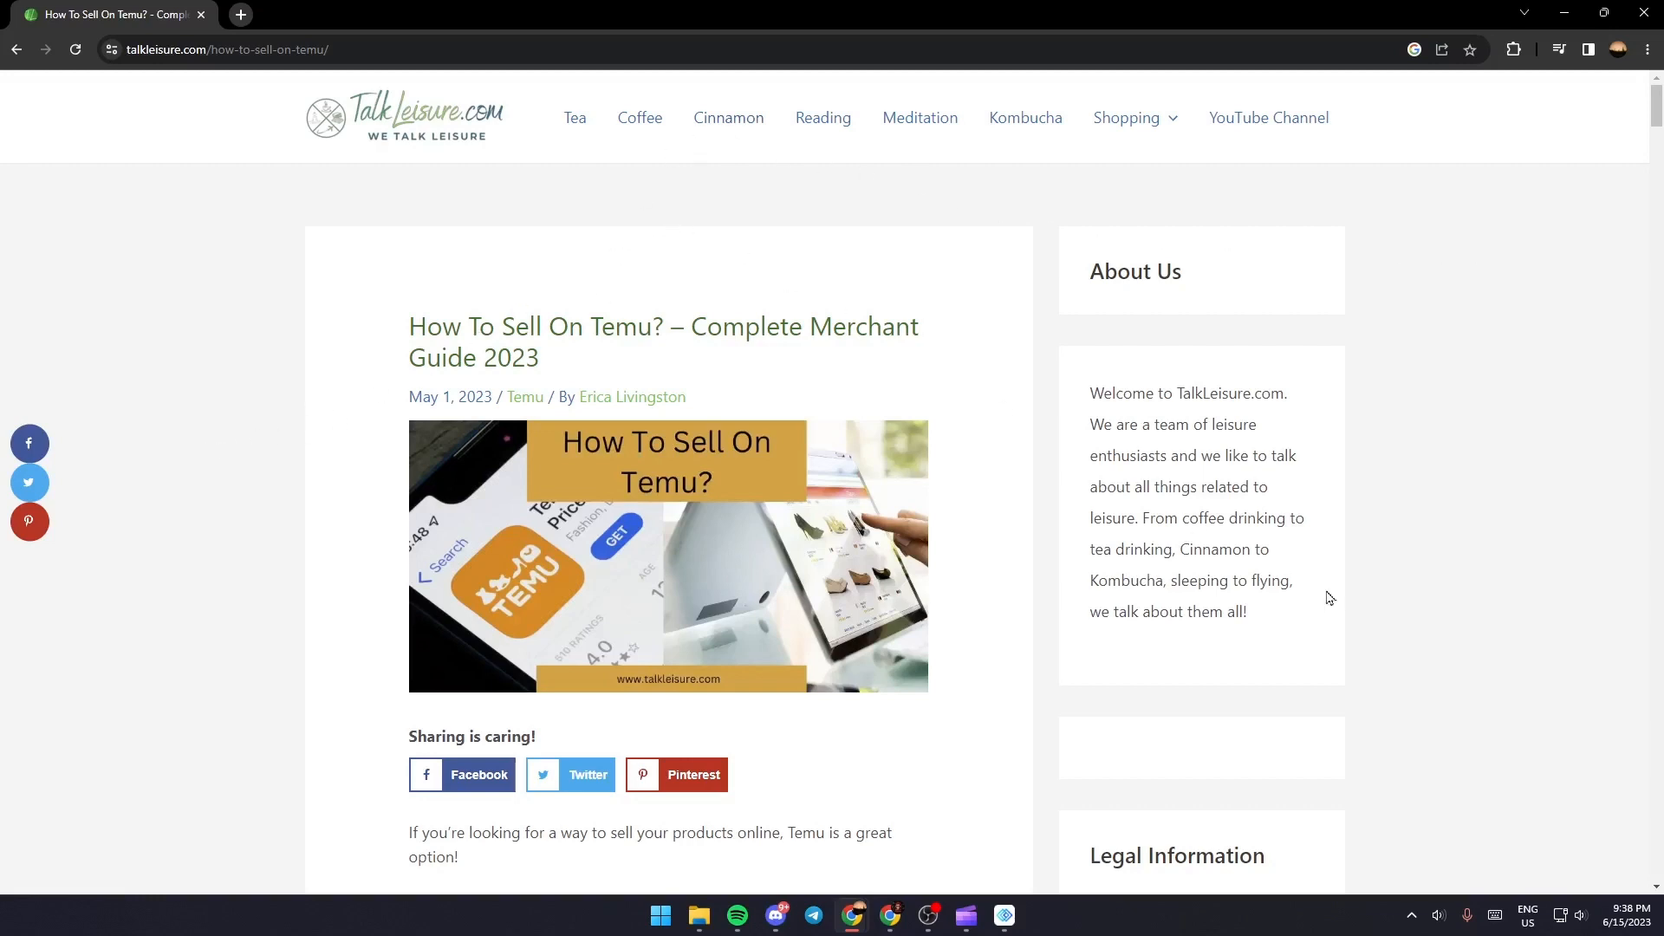
pyautogui.moveTo(355, 695)
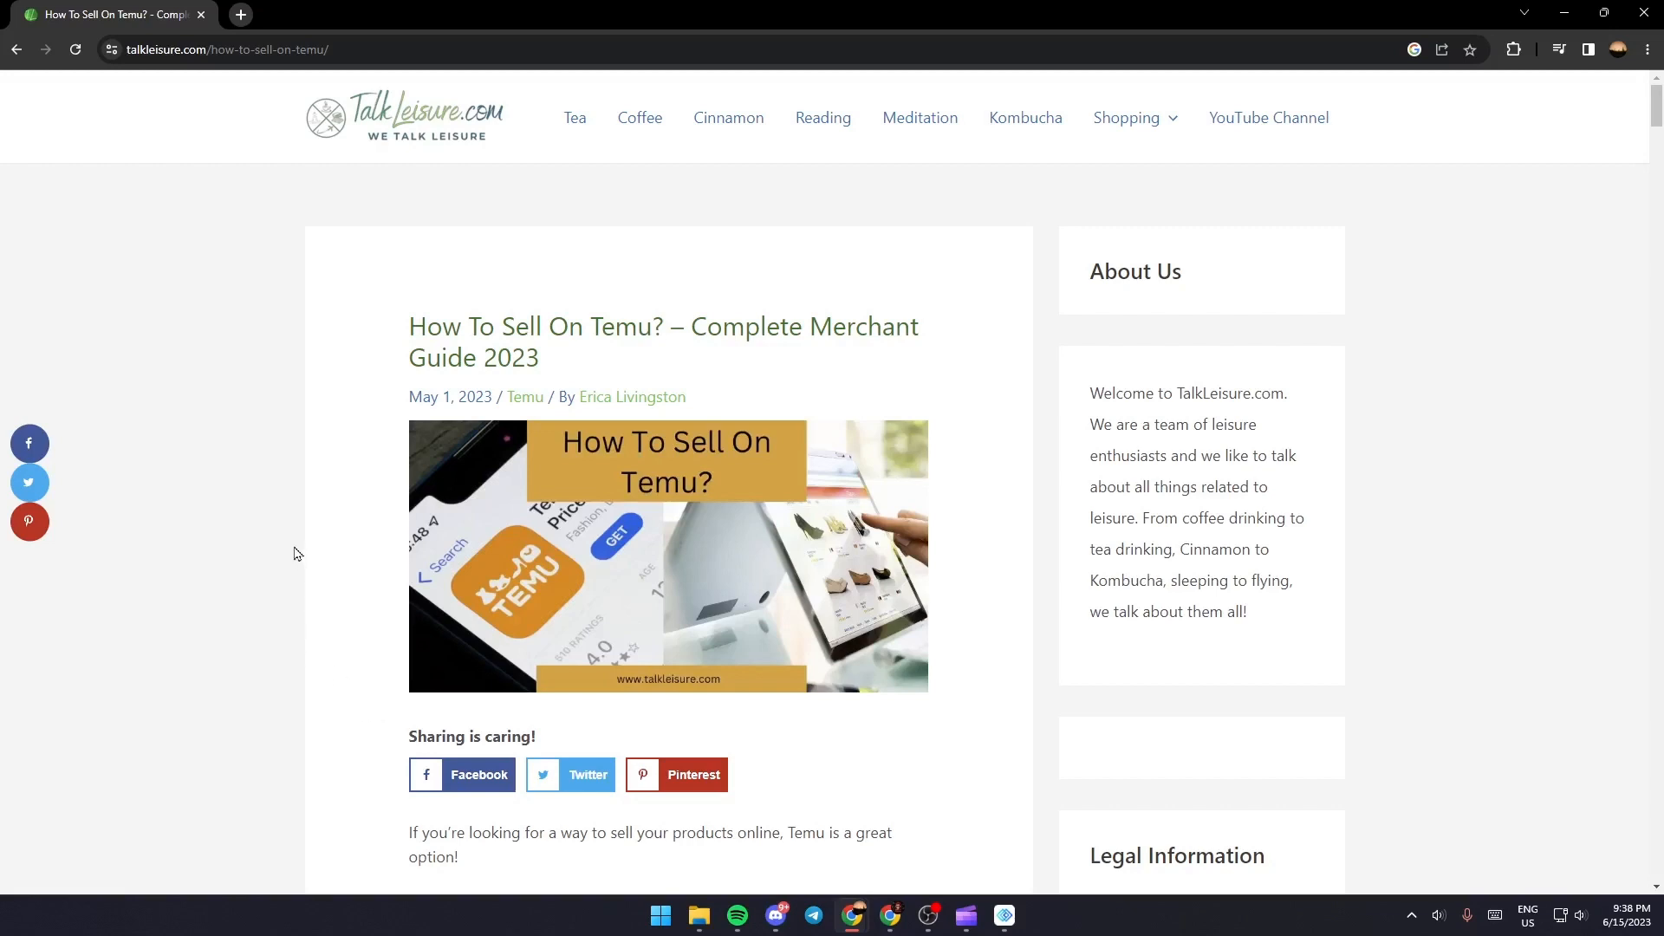
pyautogui.moveTo(296, 542)
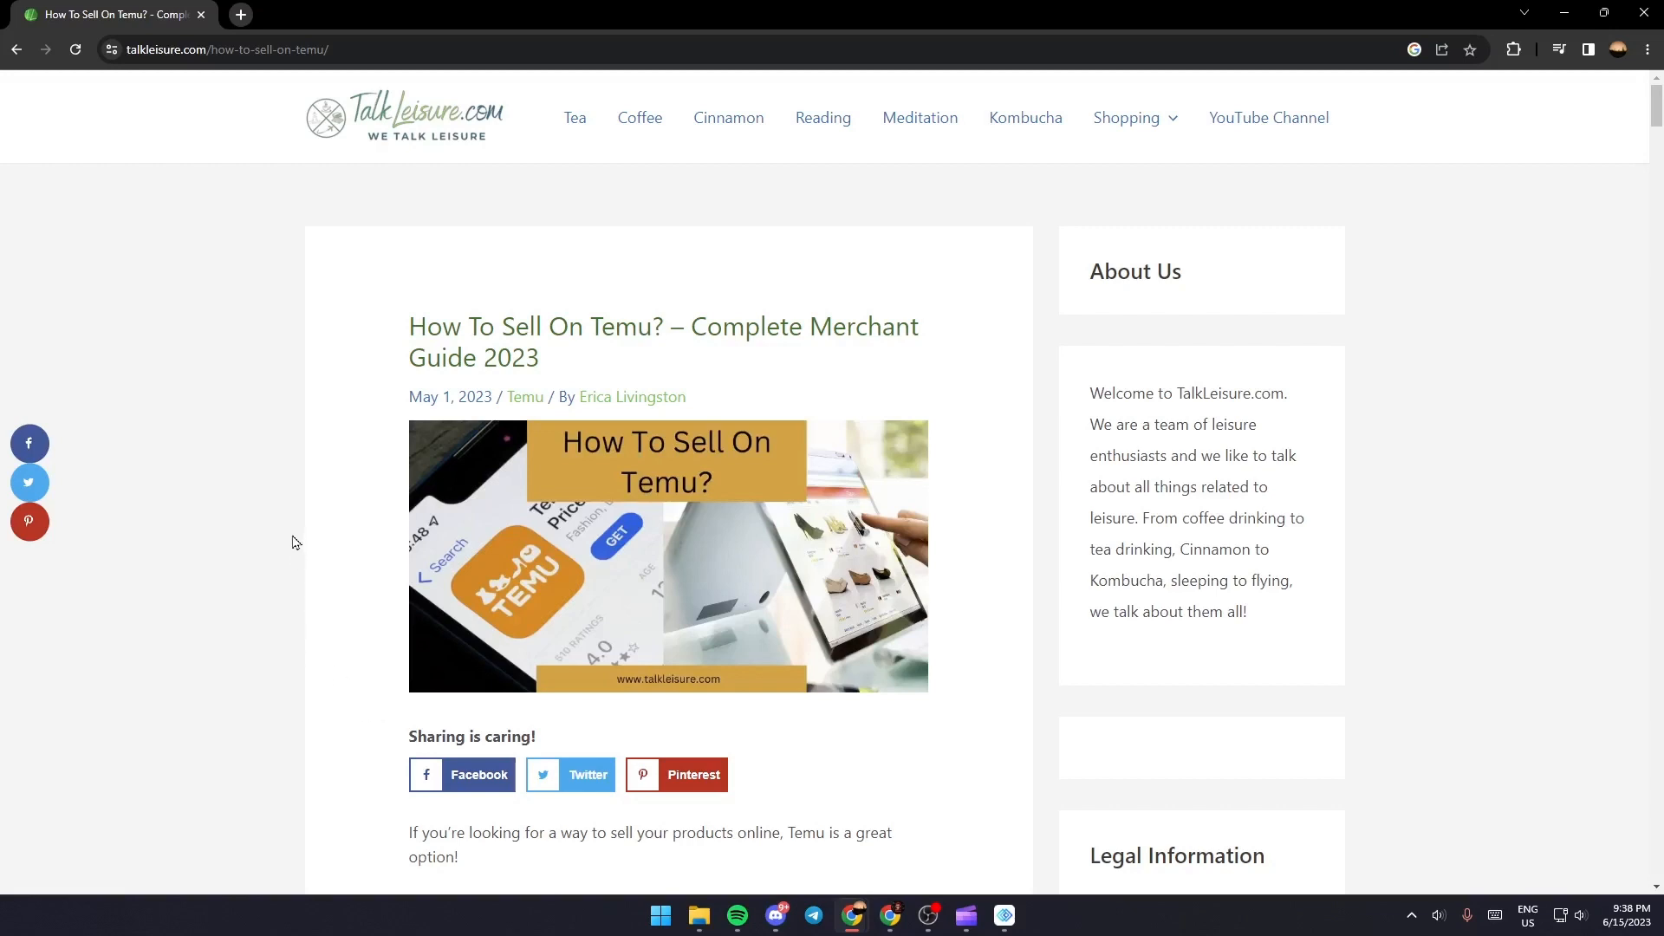
# Step: Scroll past the introduction and sharing buttons to show the full Table of Contents with FAQ
pyautogui.moveTo(408, 326); pyautogui.dragTo(743, 326)
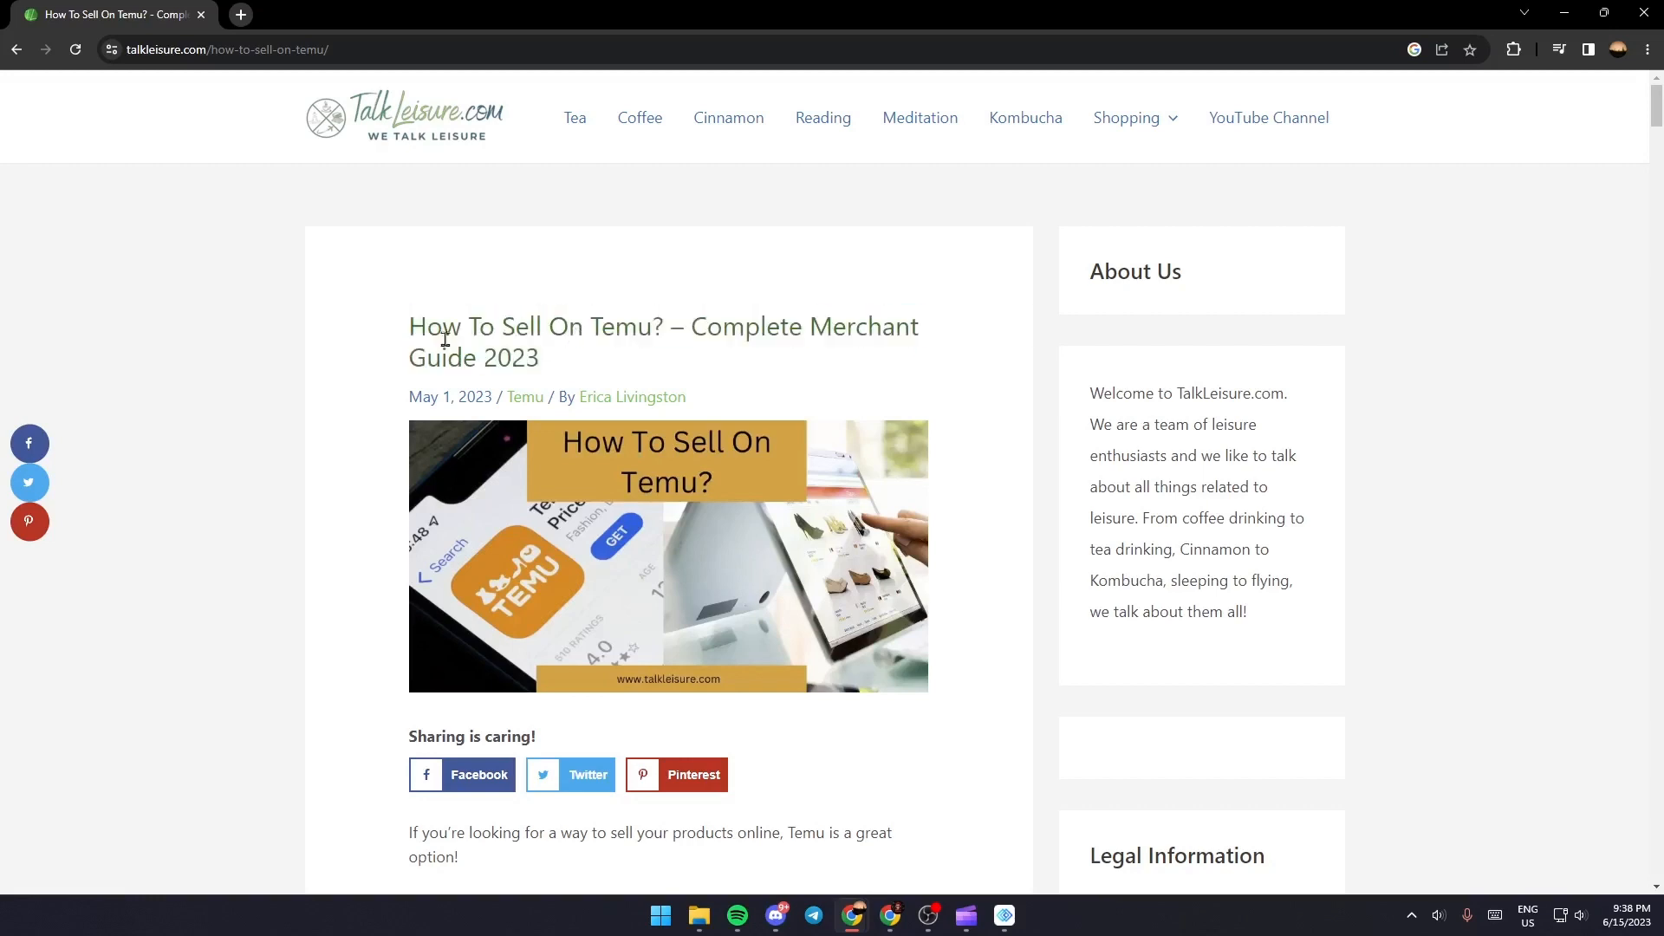
pyautogui.scroll(-3)
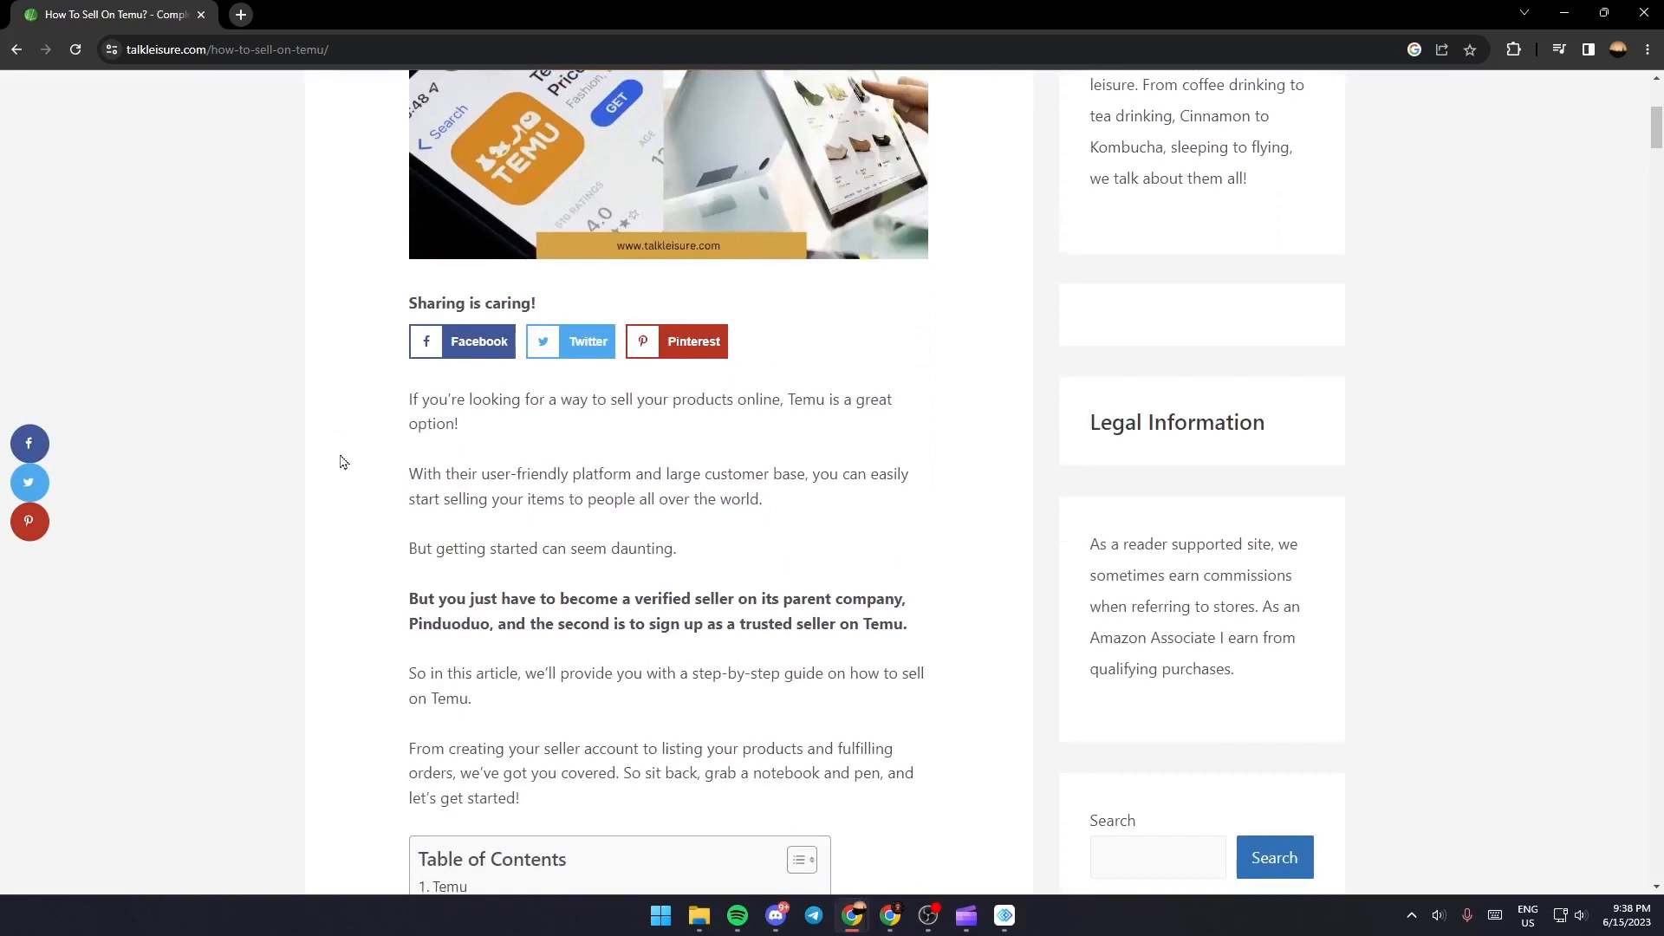
pyautogui.scroll(-3)
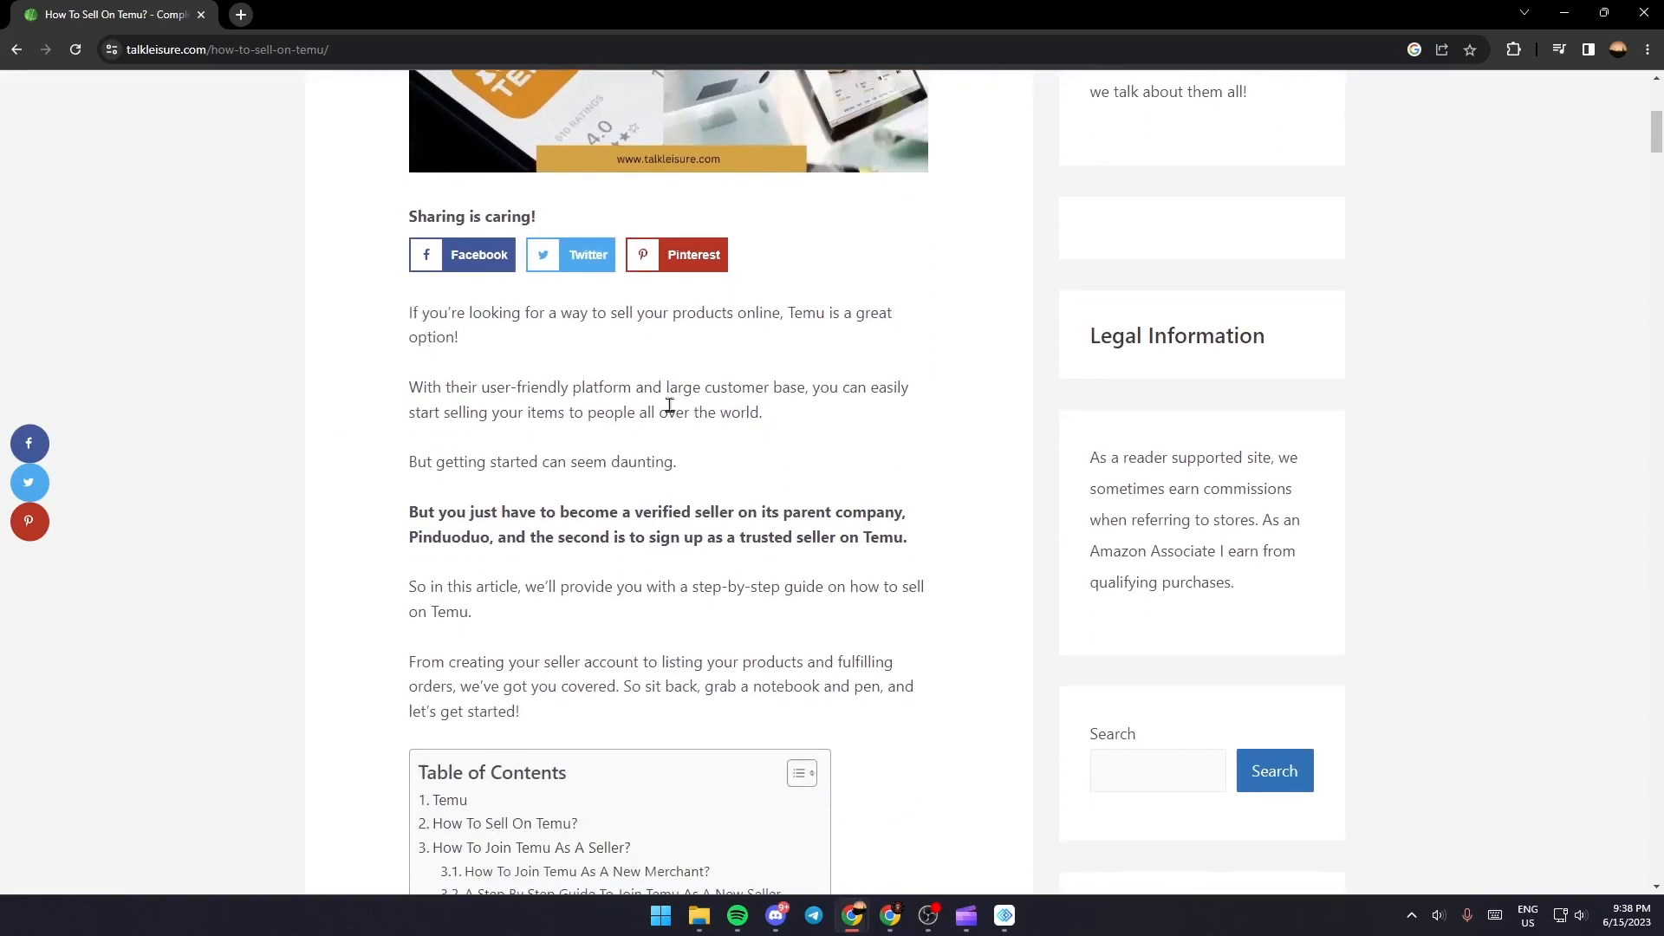
pyautogui.moveTo(907, 280)
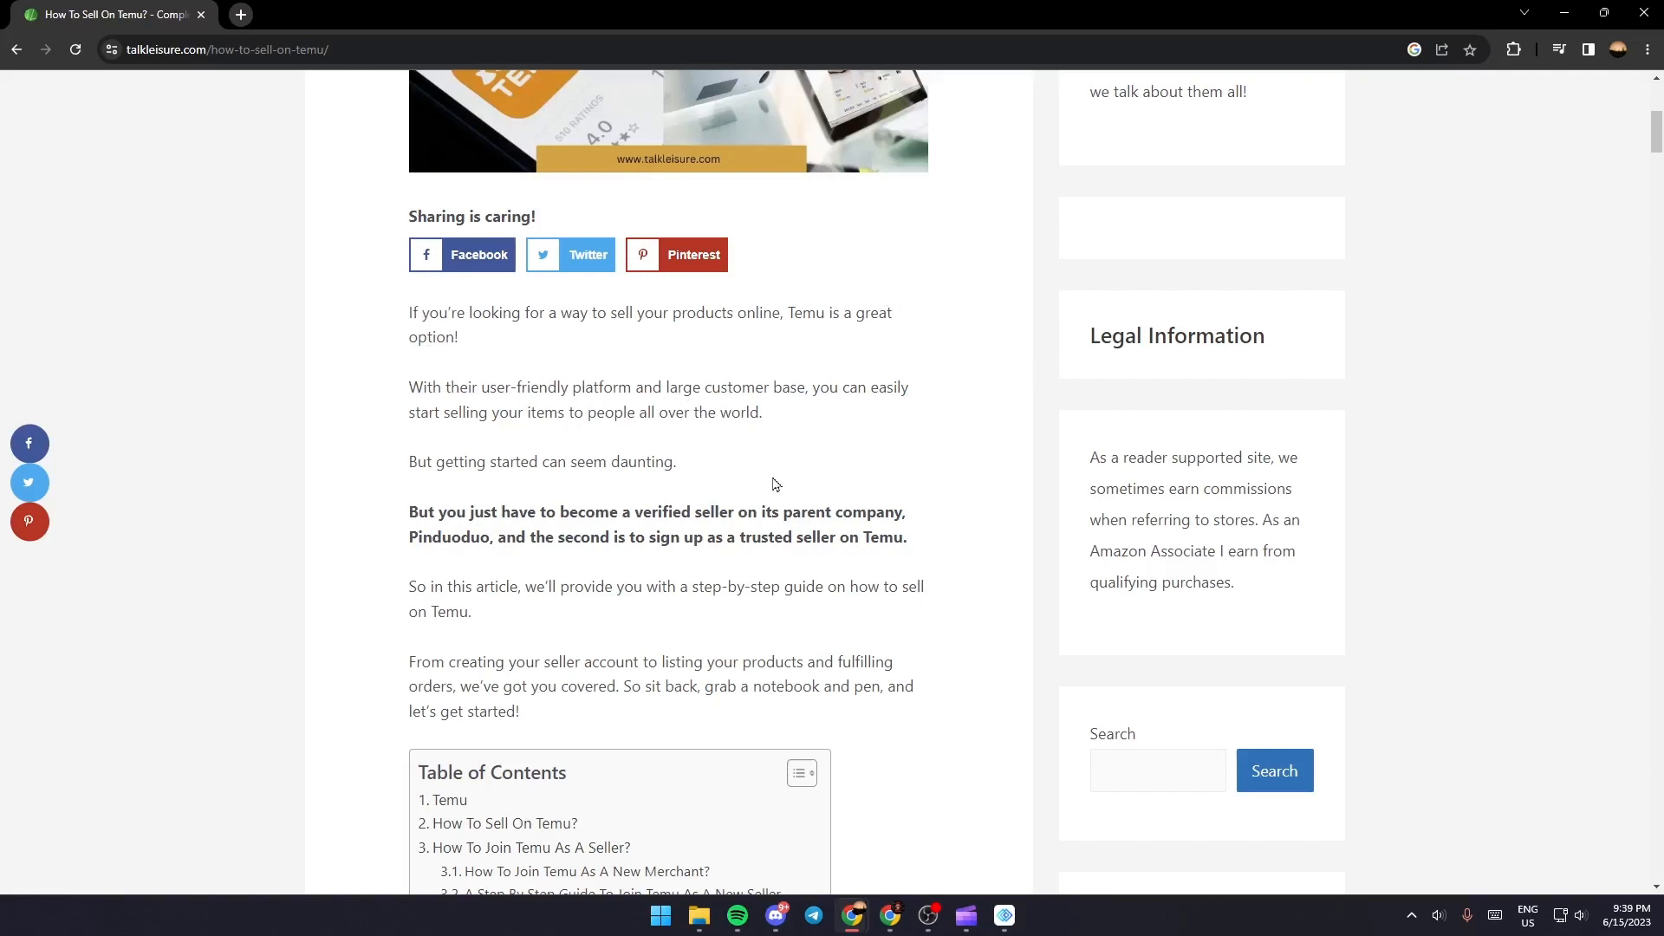
pyautogui.moveTo(800, 459)
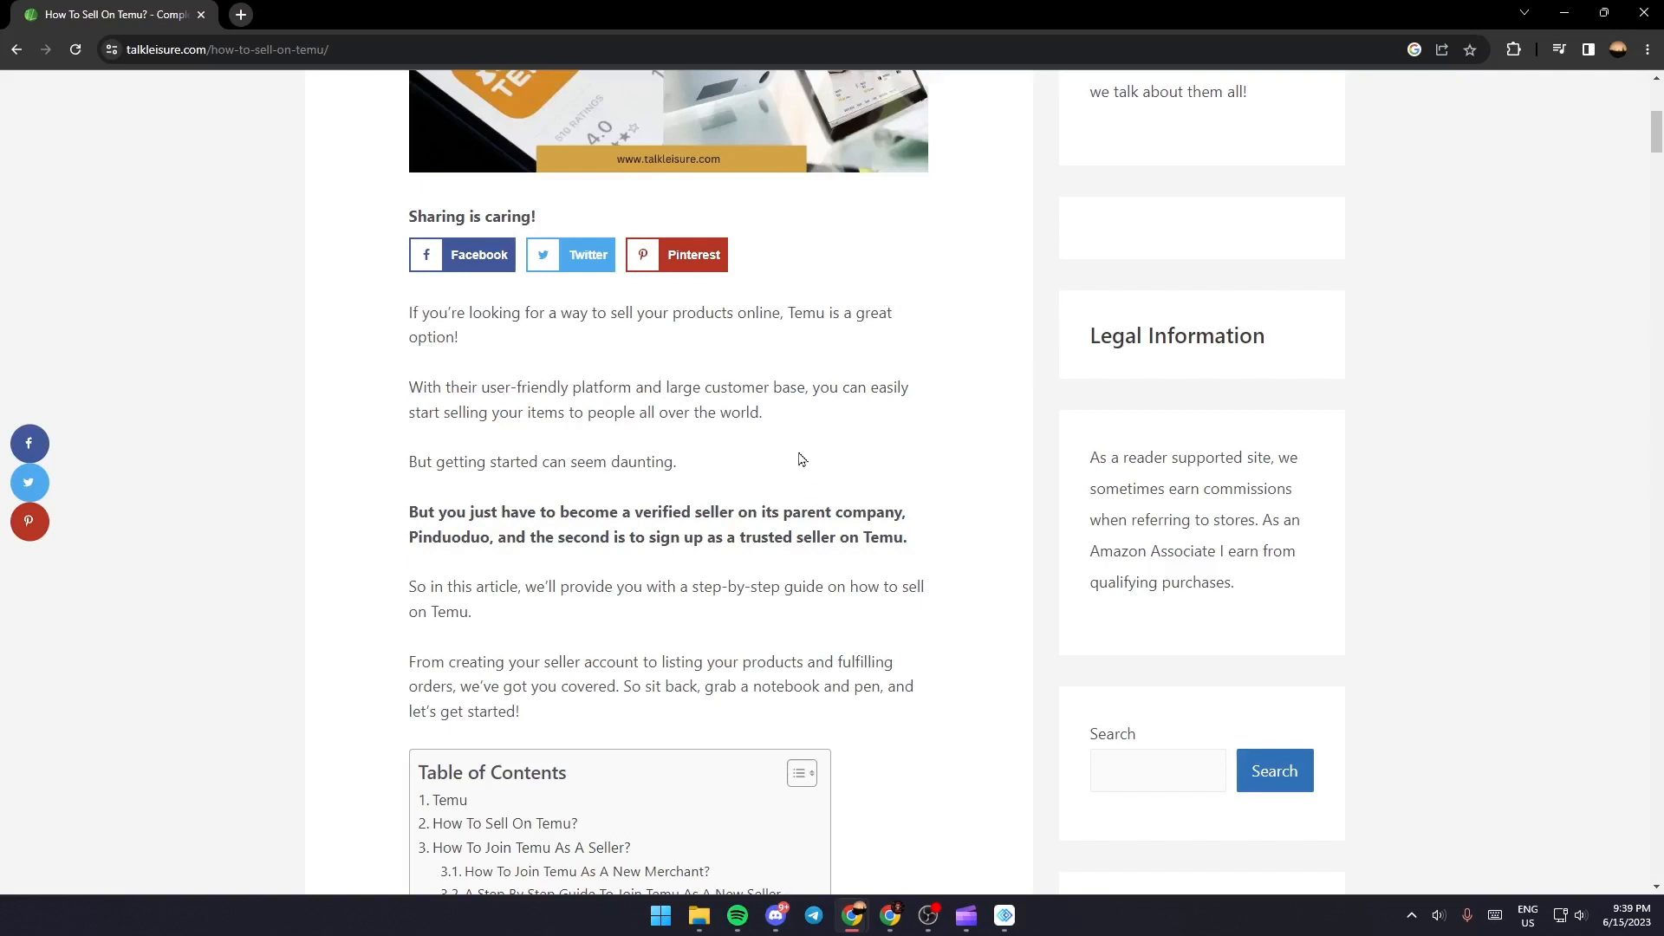
pyautogui.moveTo(833, 424)
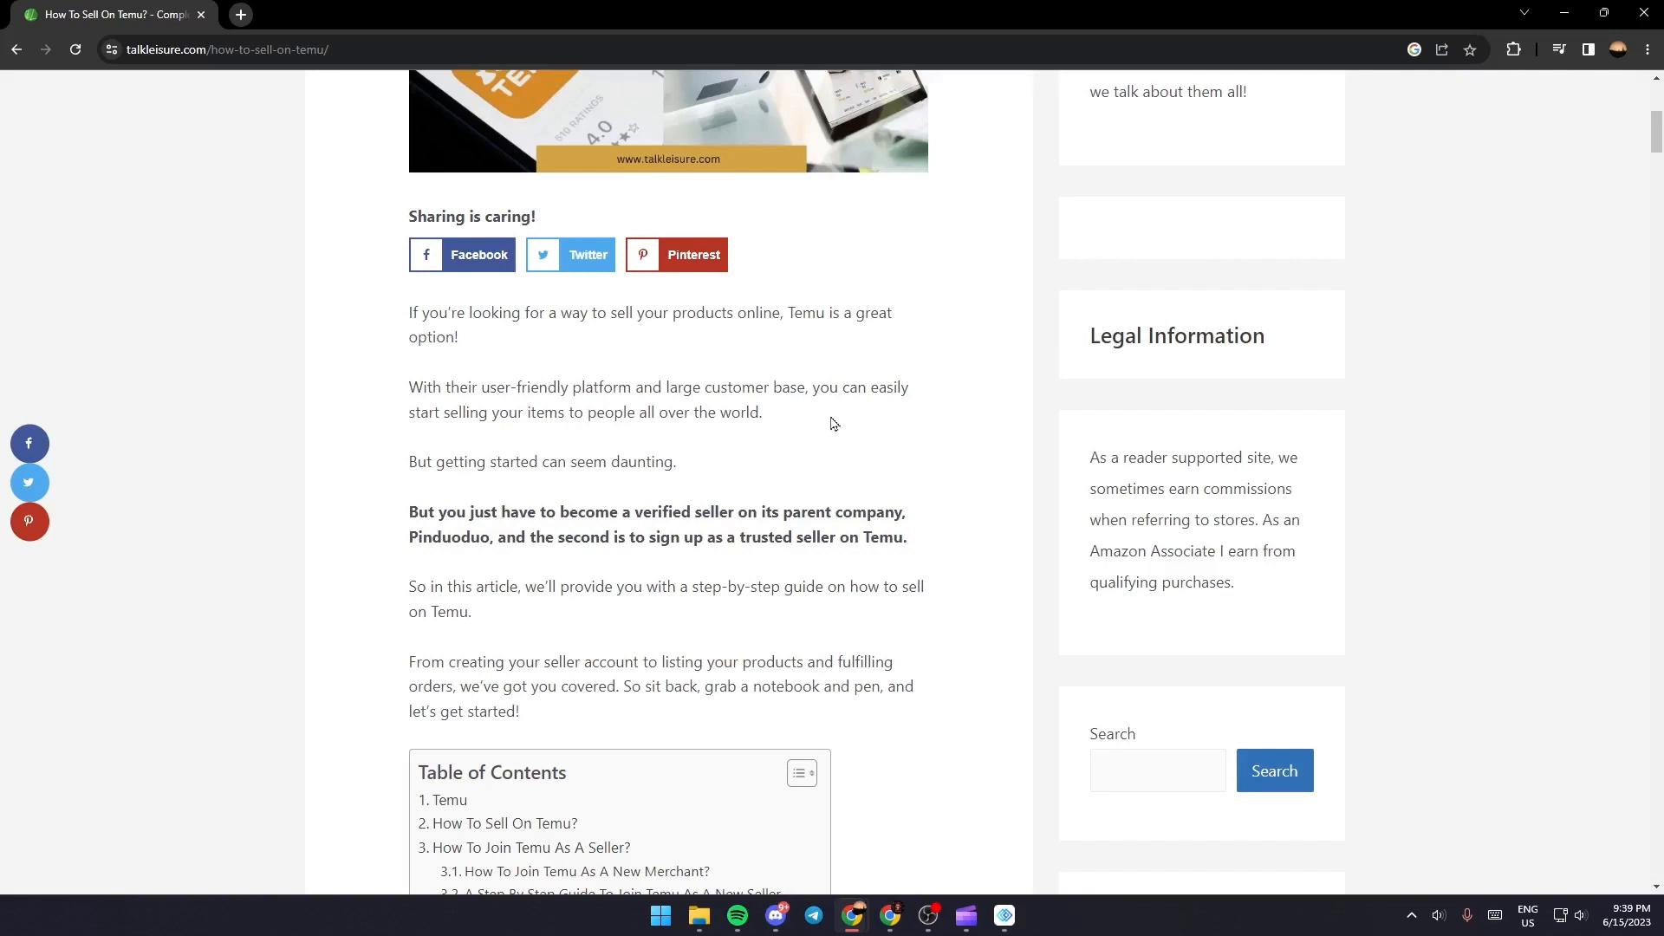
pyautogui.moveTo(742, 445)
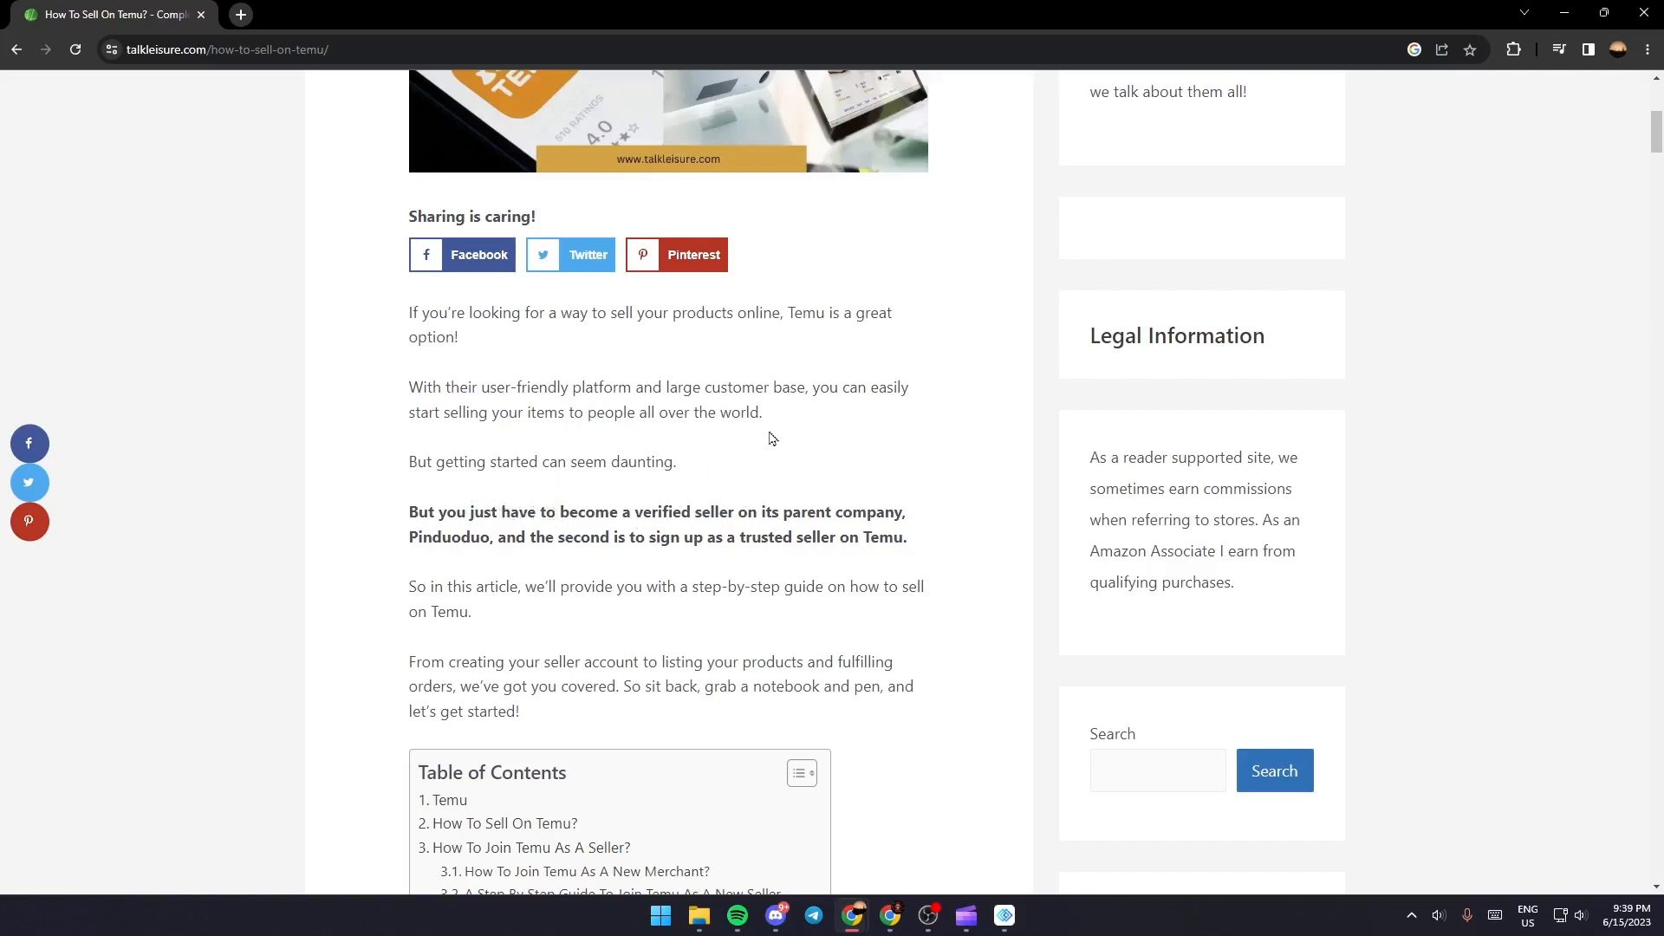
pyautogui.moveTo(840, 458)
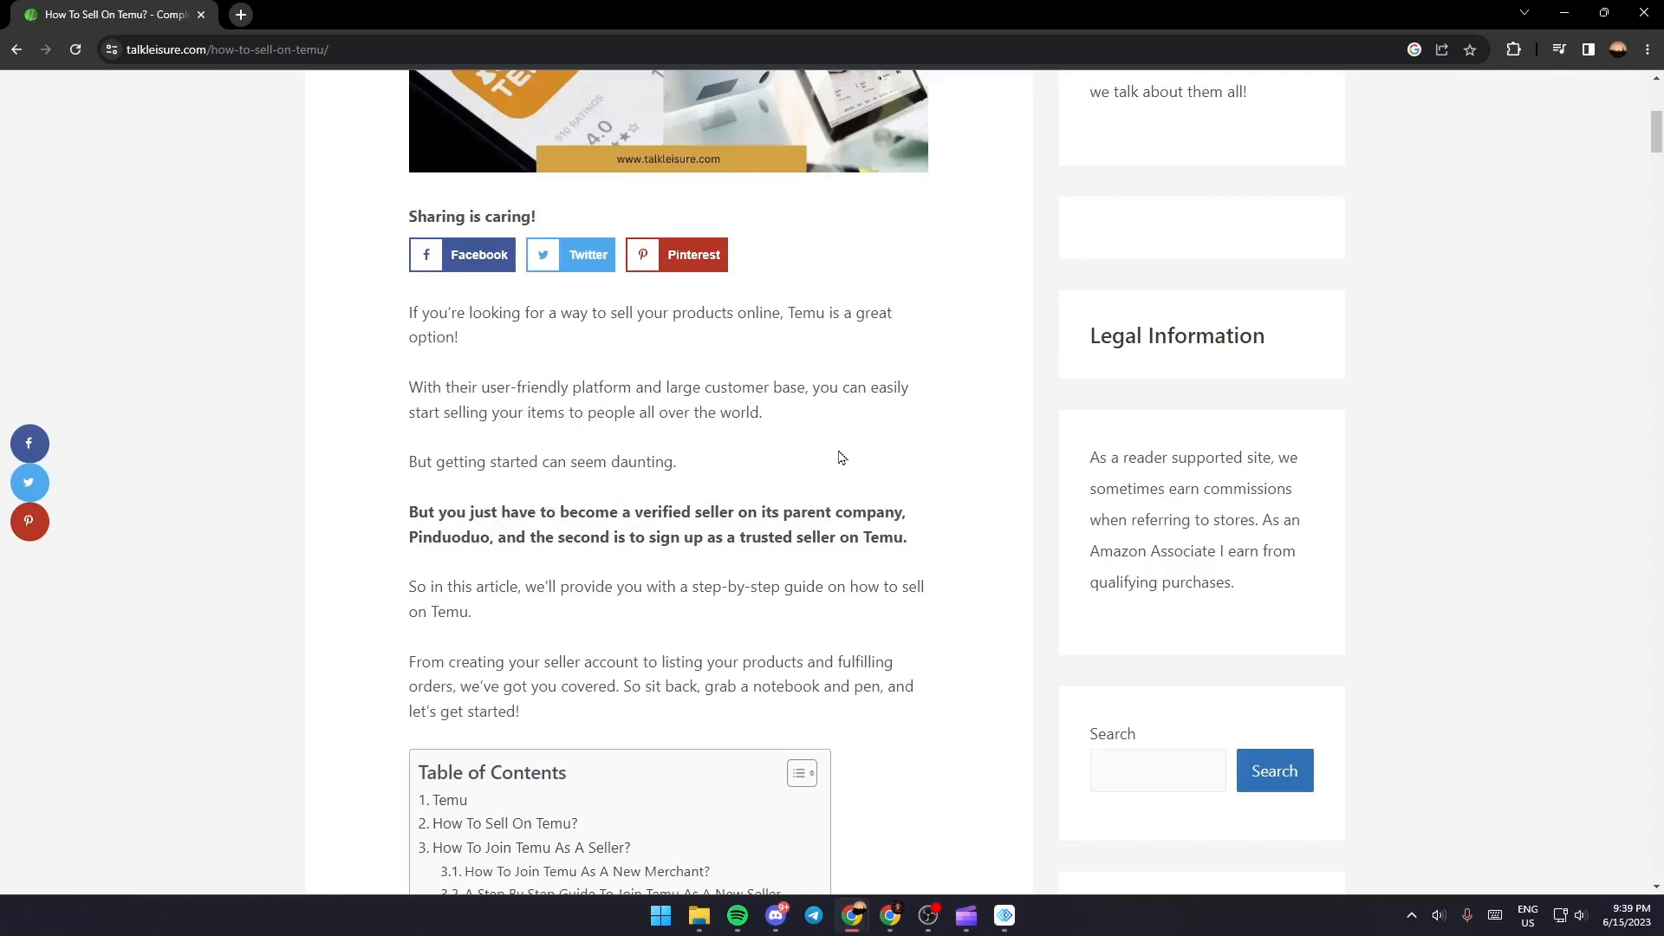
pyautogui.moveTo(566, 515)
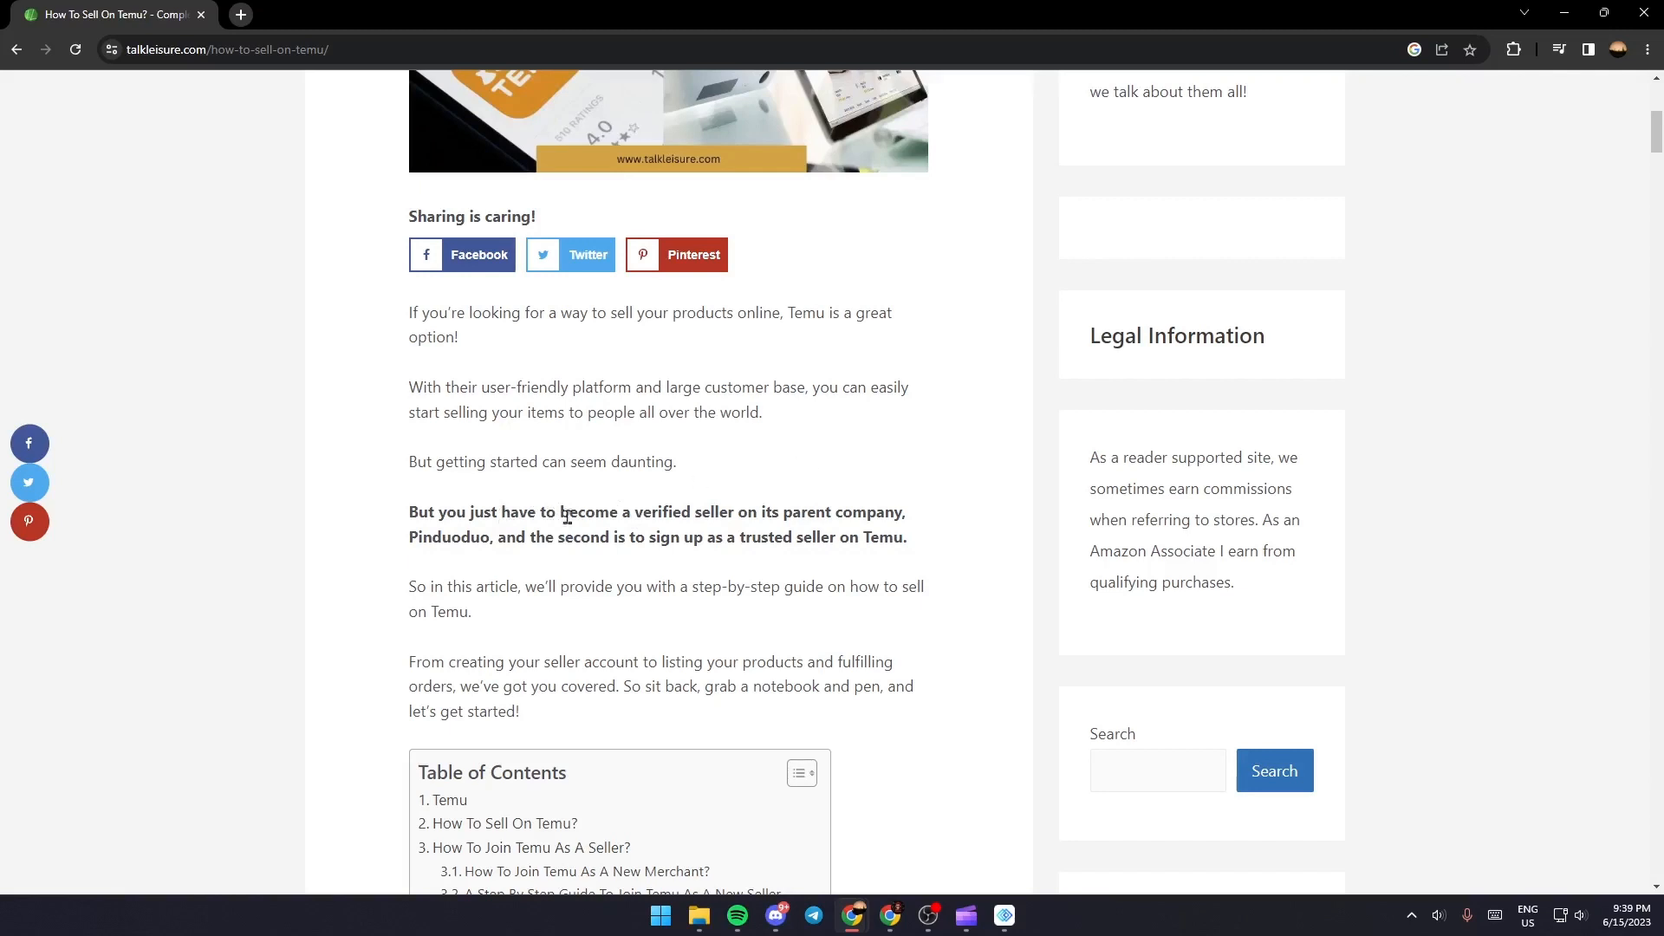
pyautogui.moveTo(482, 562)
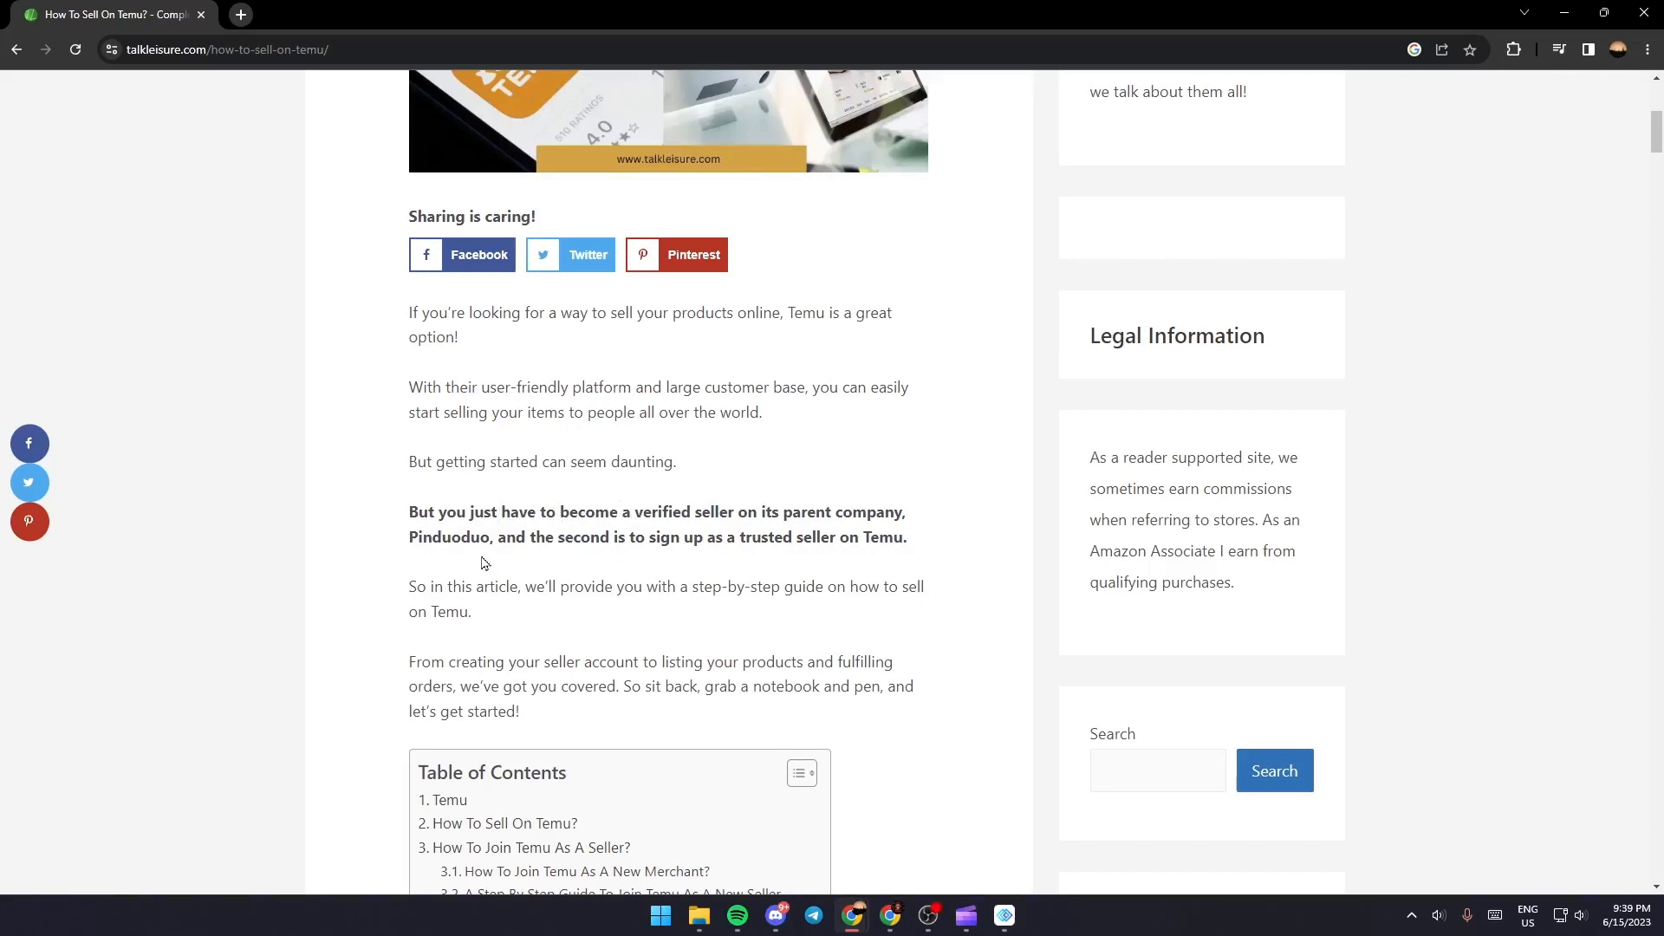
pyautogui.moveTo(690, 488)
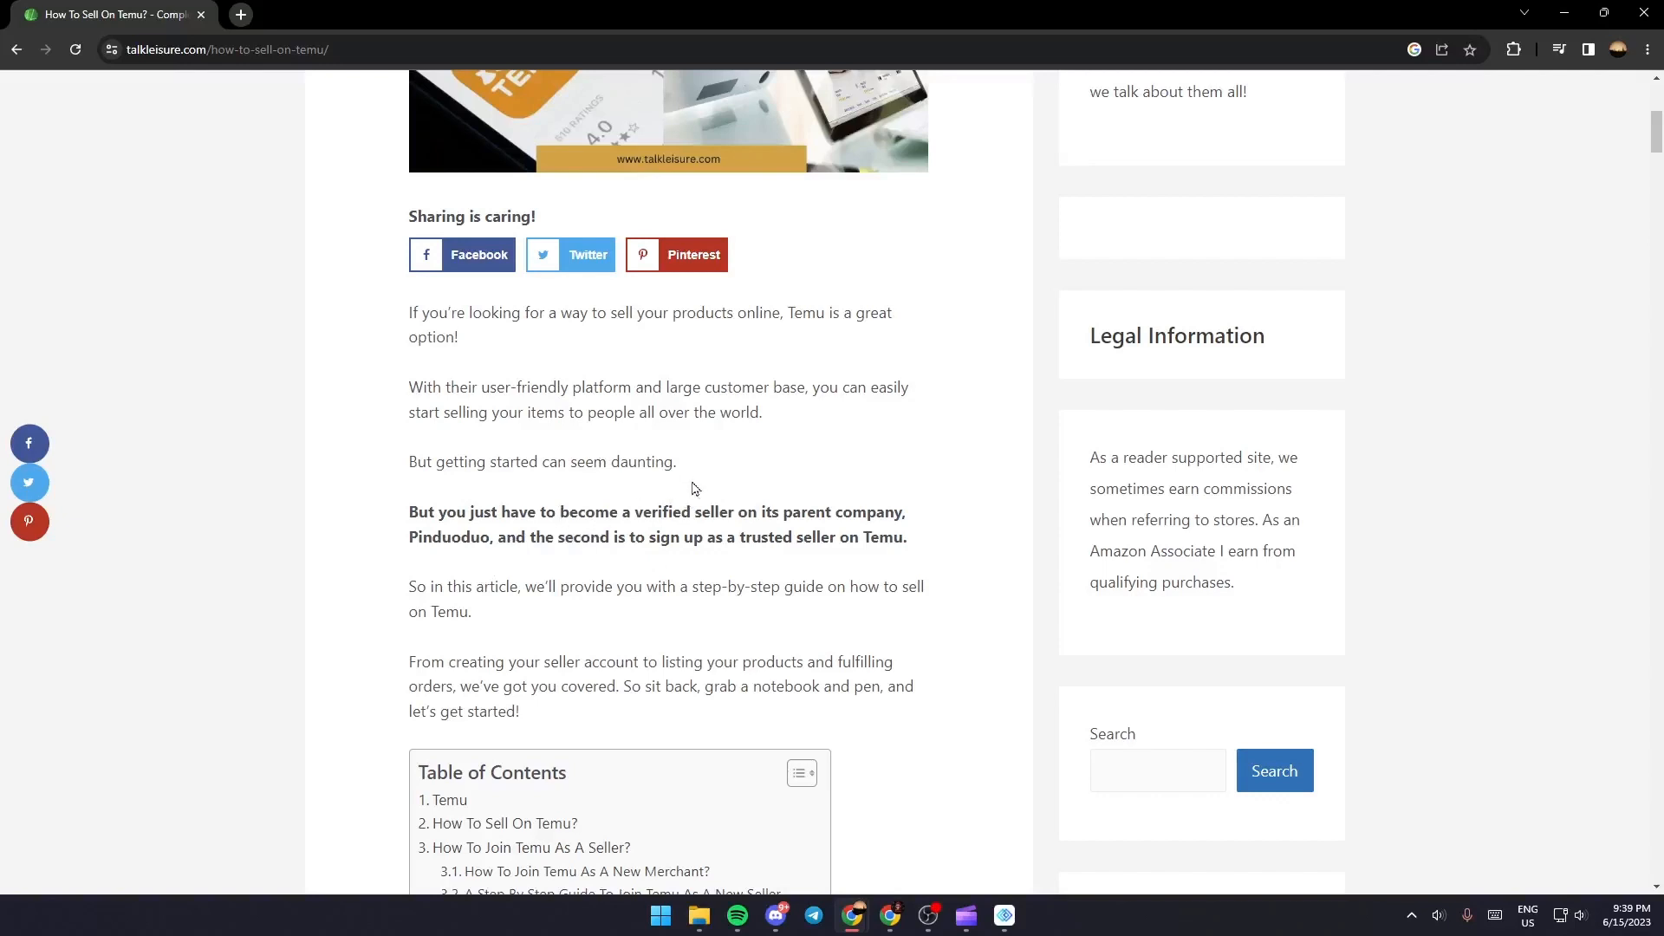
pyautogui.moveTo(888, 508)
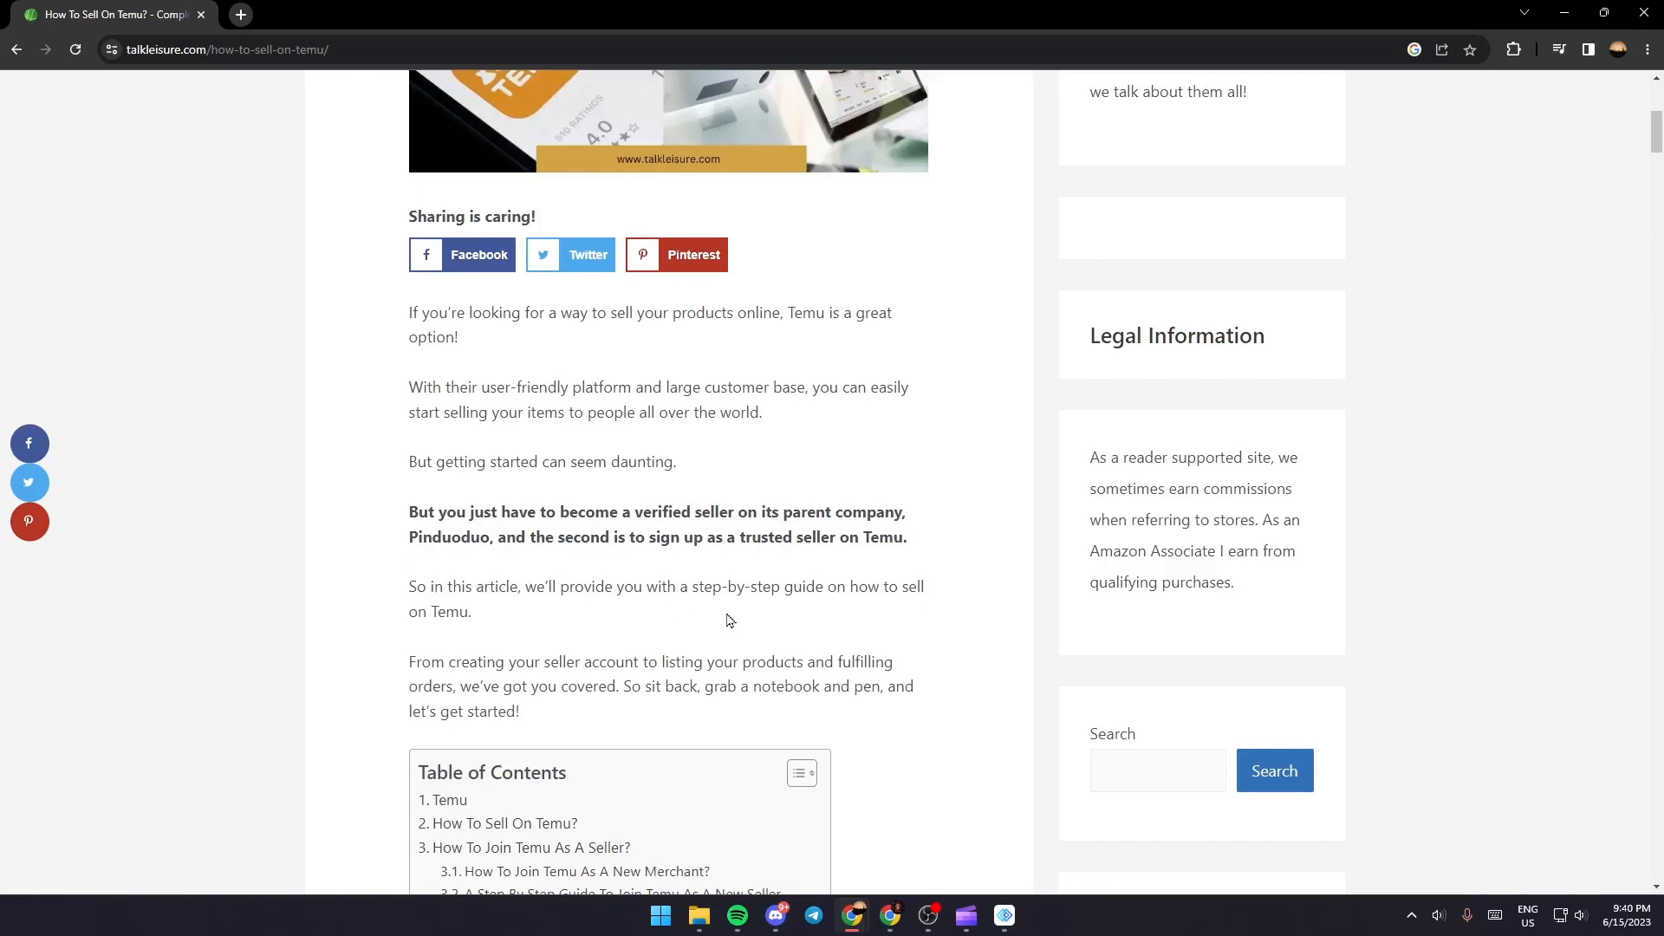
pyautogui.moveTo(794, 634)
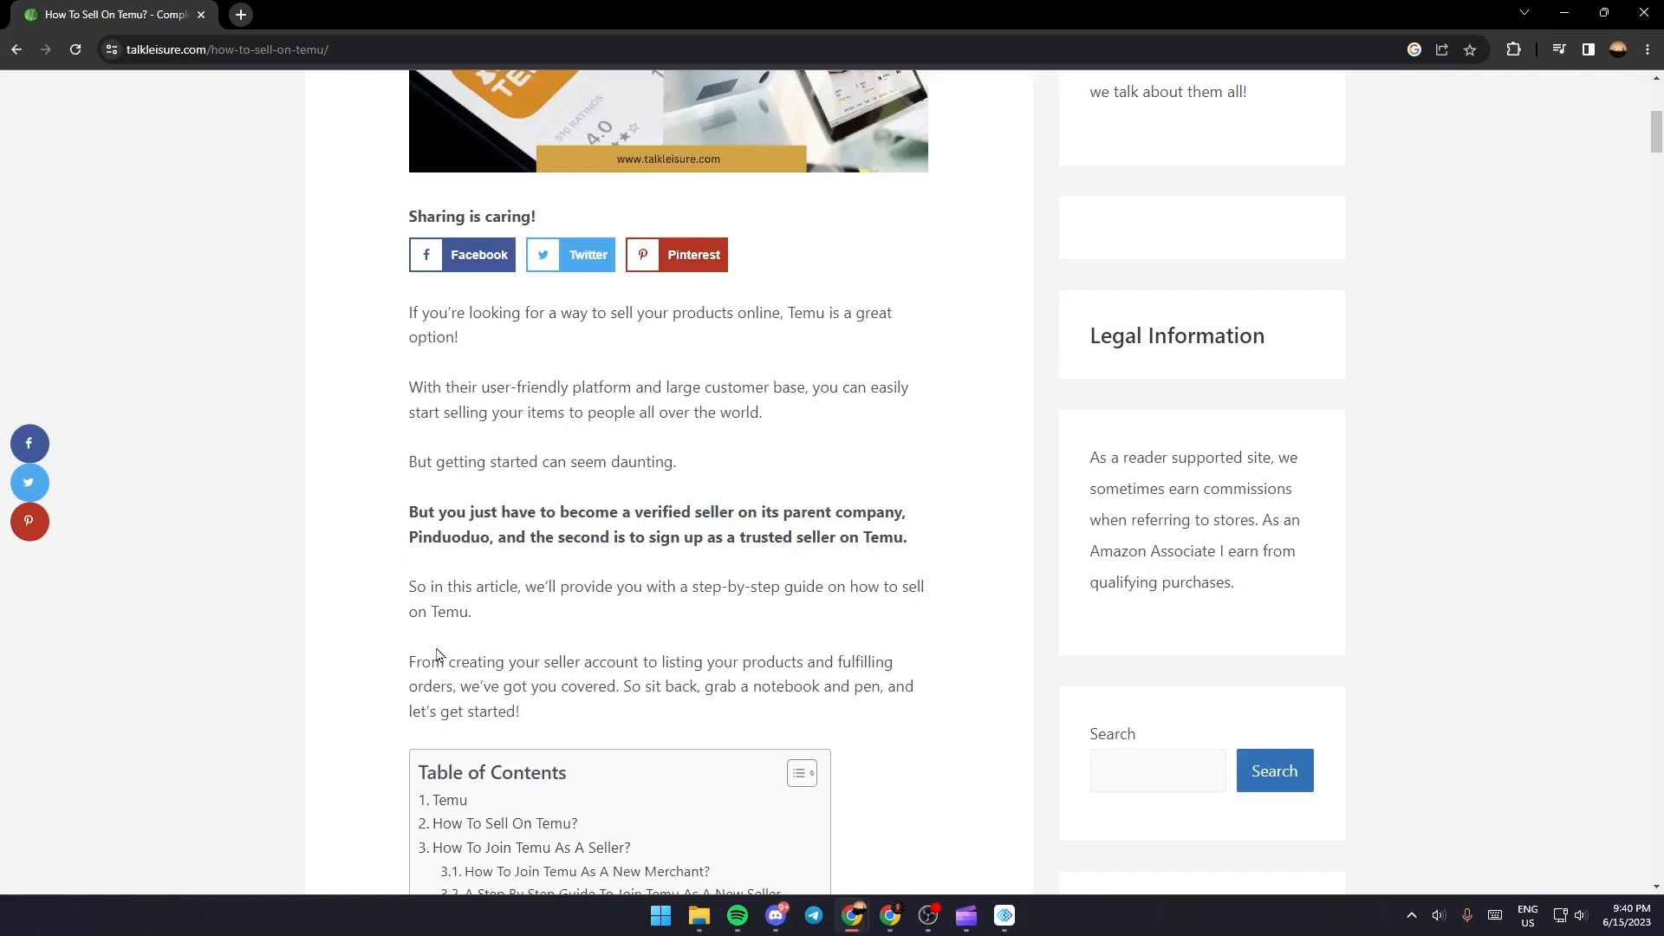
pyautogui.scroll(-3)
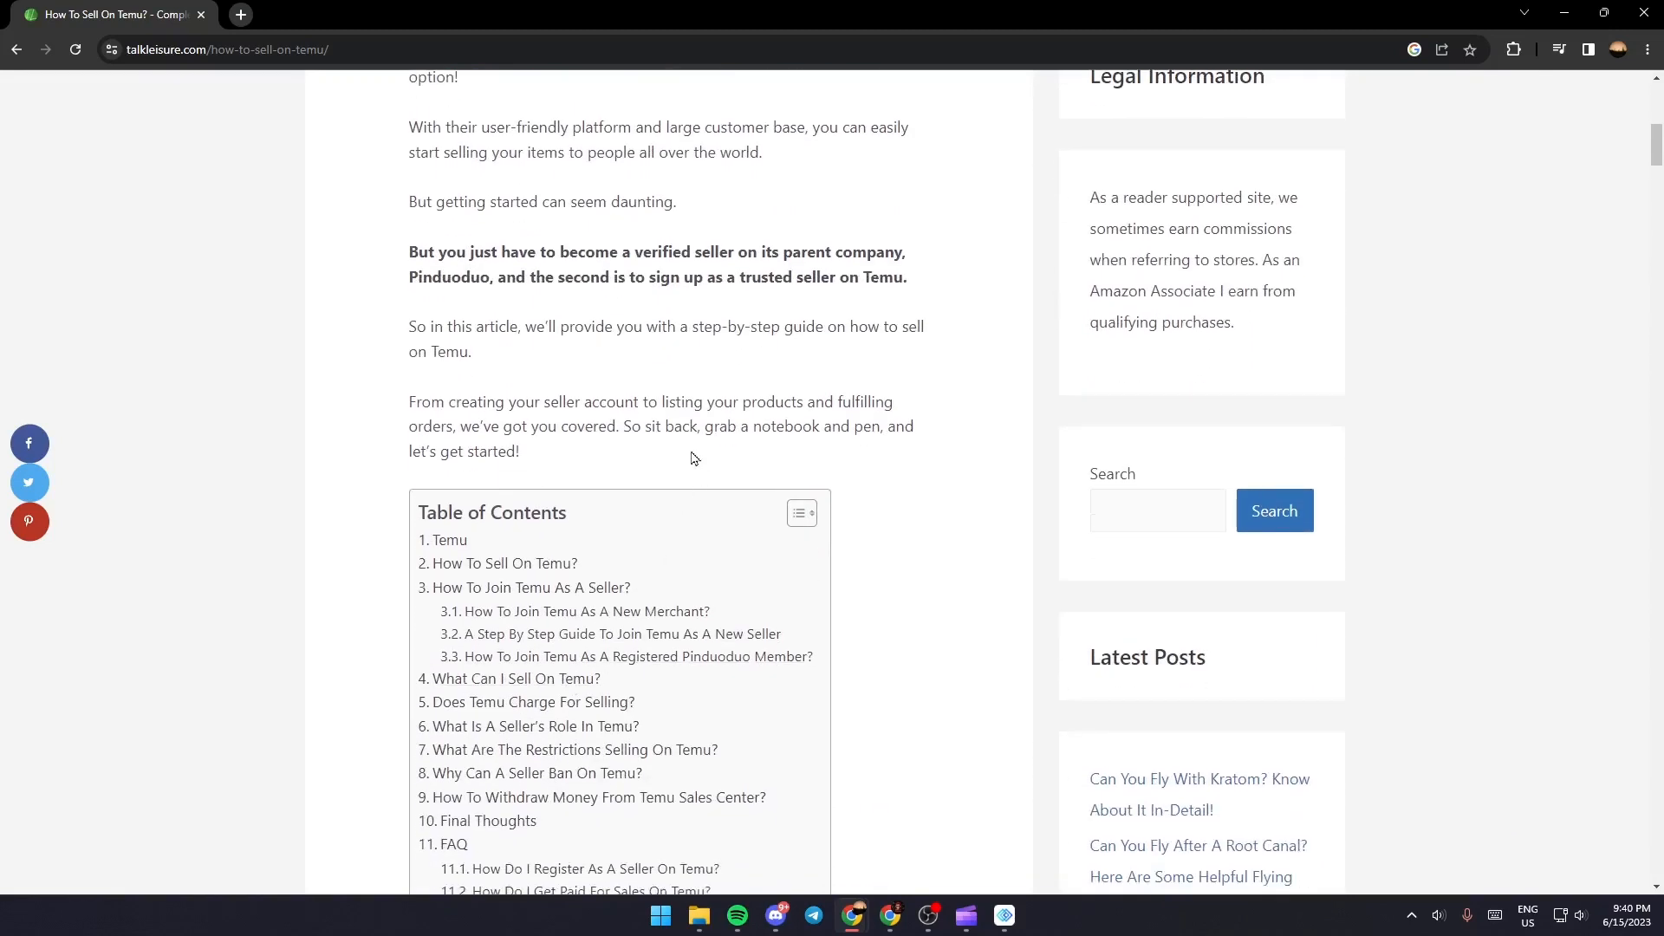
pyautogui.moveTo(870, 364)
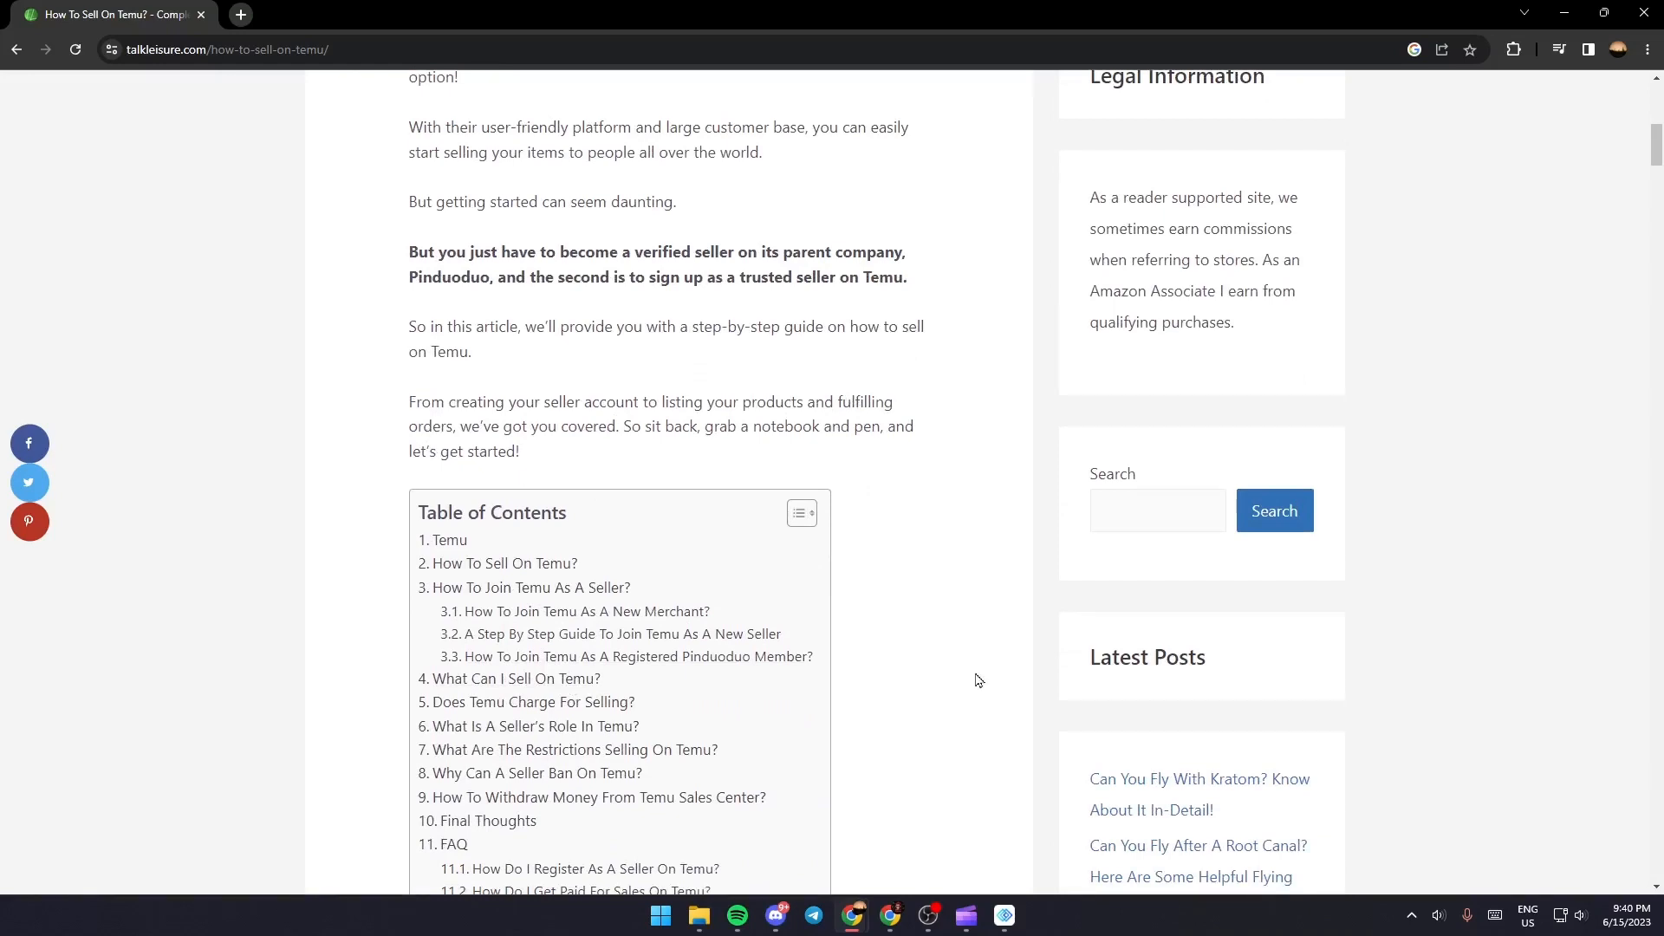
# Step: Scroll to the end of 'How To Sell On Temu?', showing withdrawing earnings from Sales Center
pyautogui.scroll(-3)
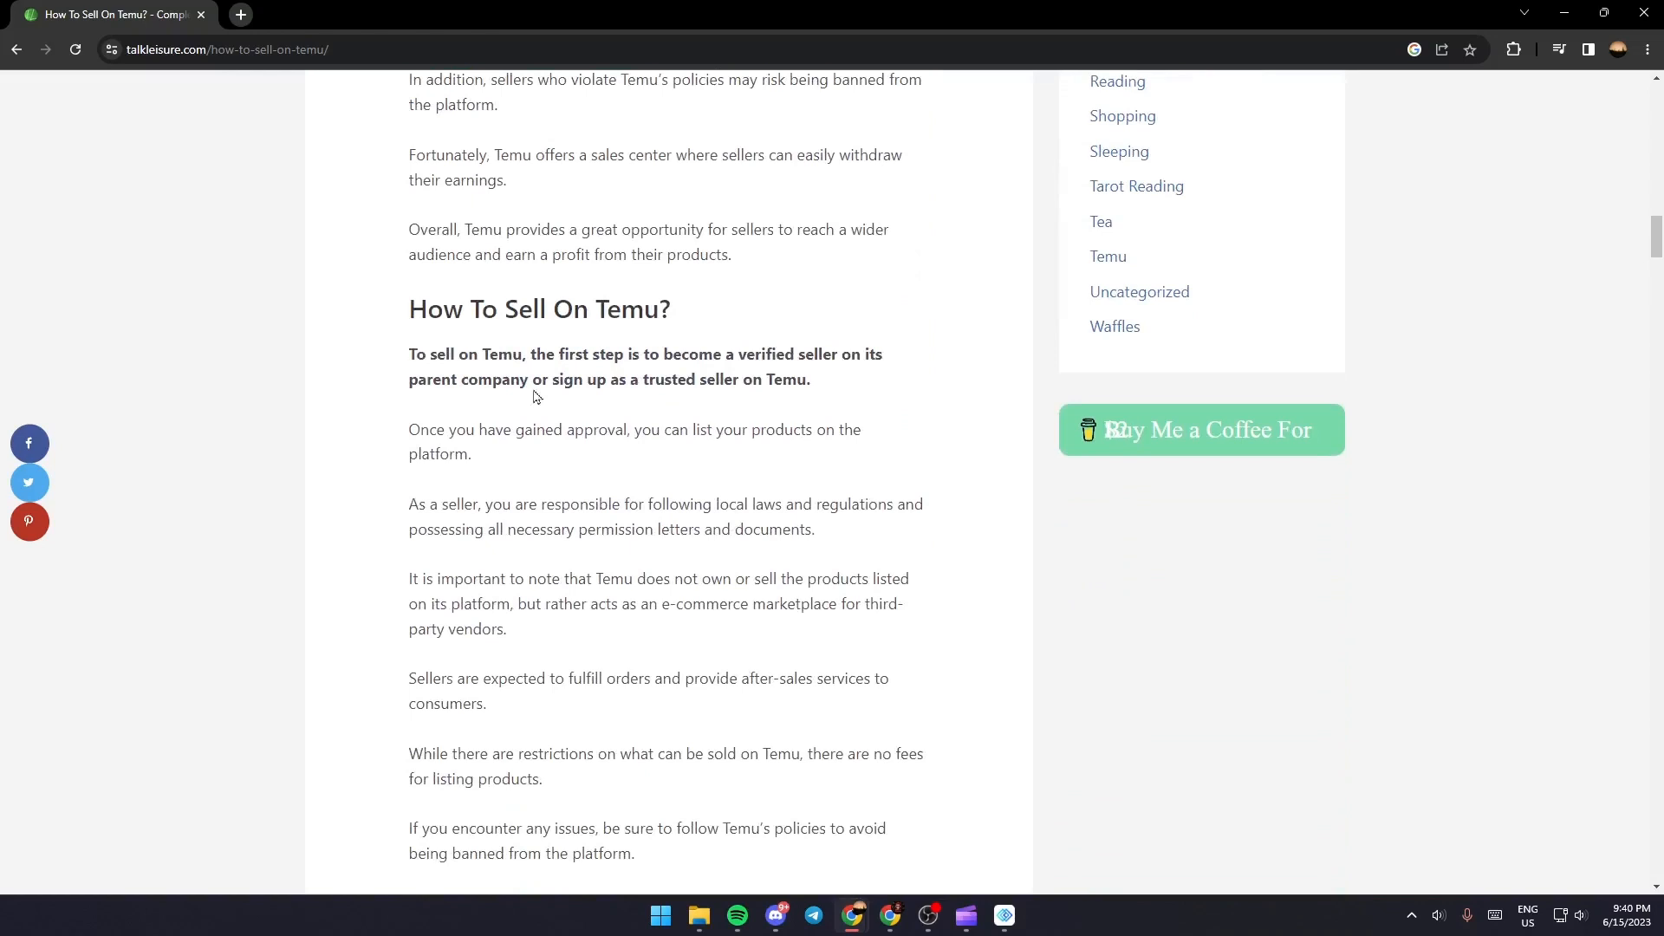
pyautogui.moveTo(414, 323)
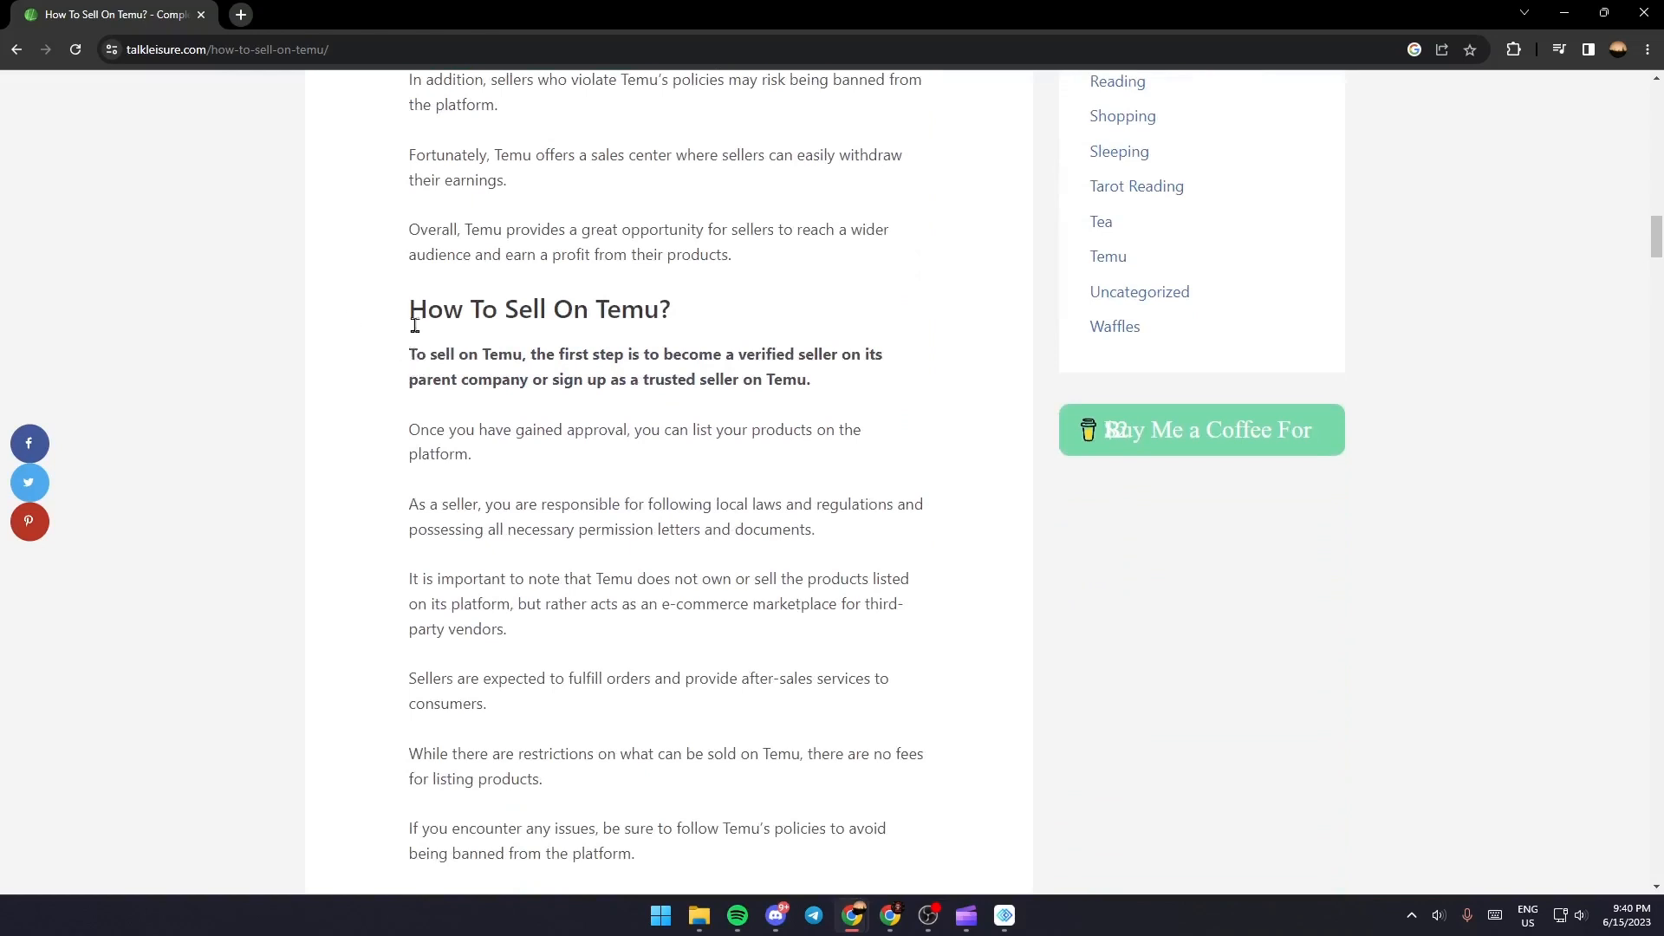
pyautogui.moveTo(656, 372)
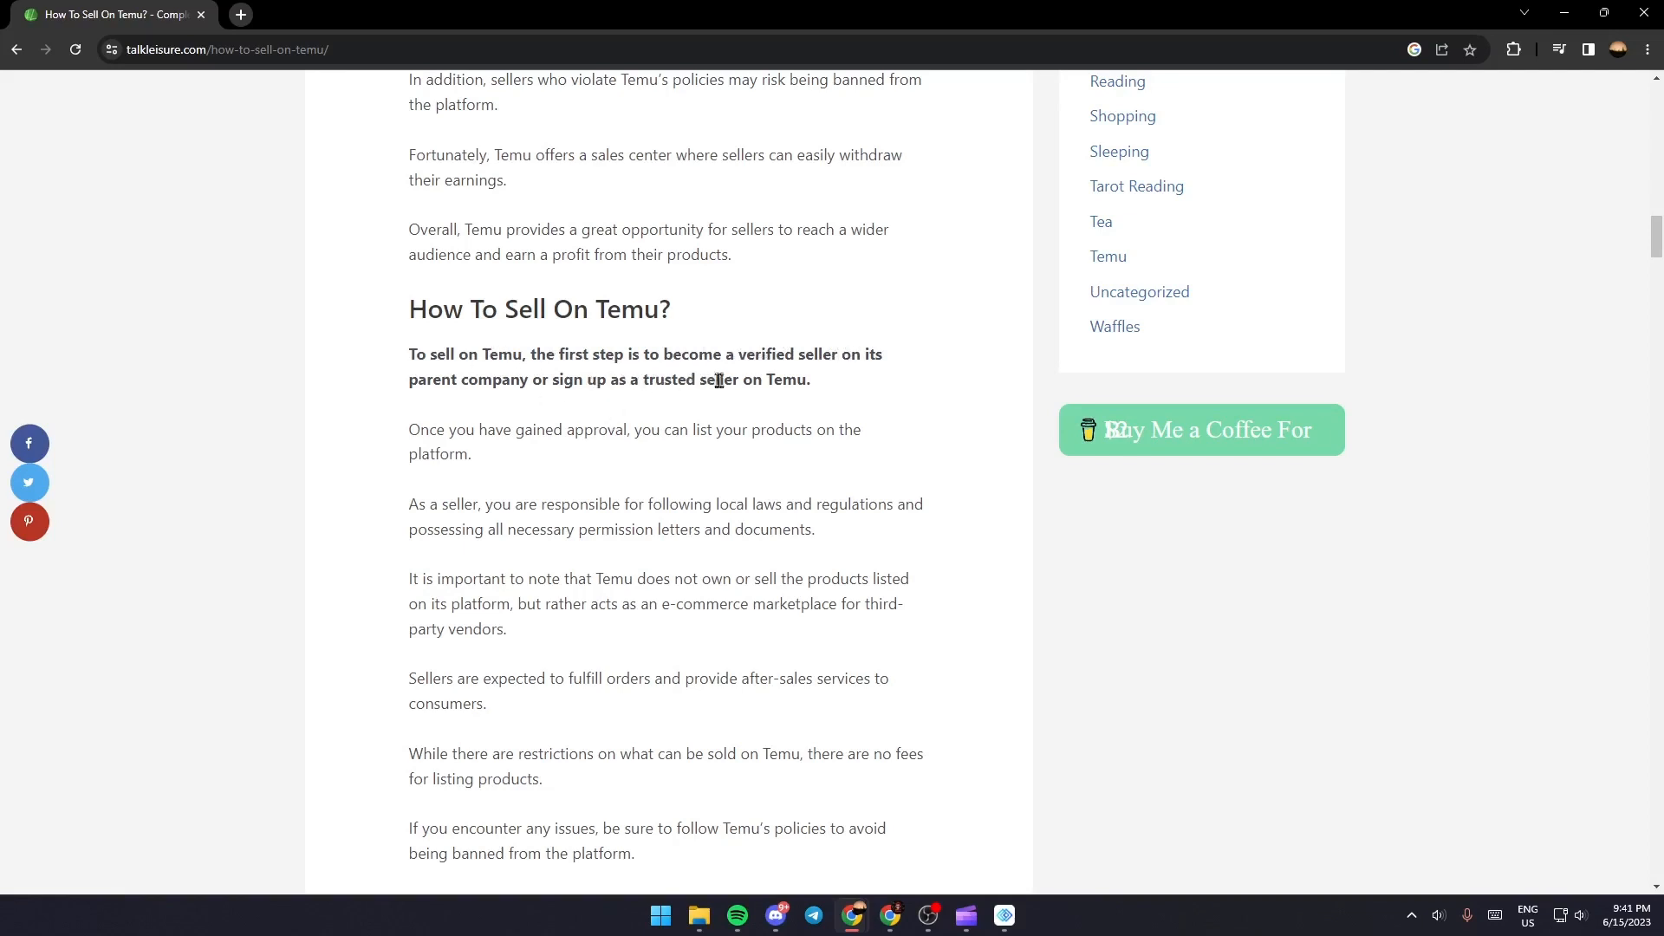
pyautogui.moveTo(539, 437)
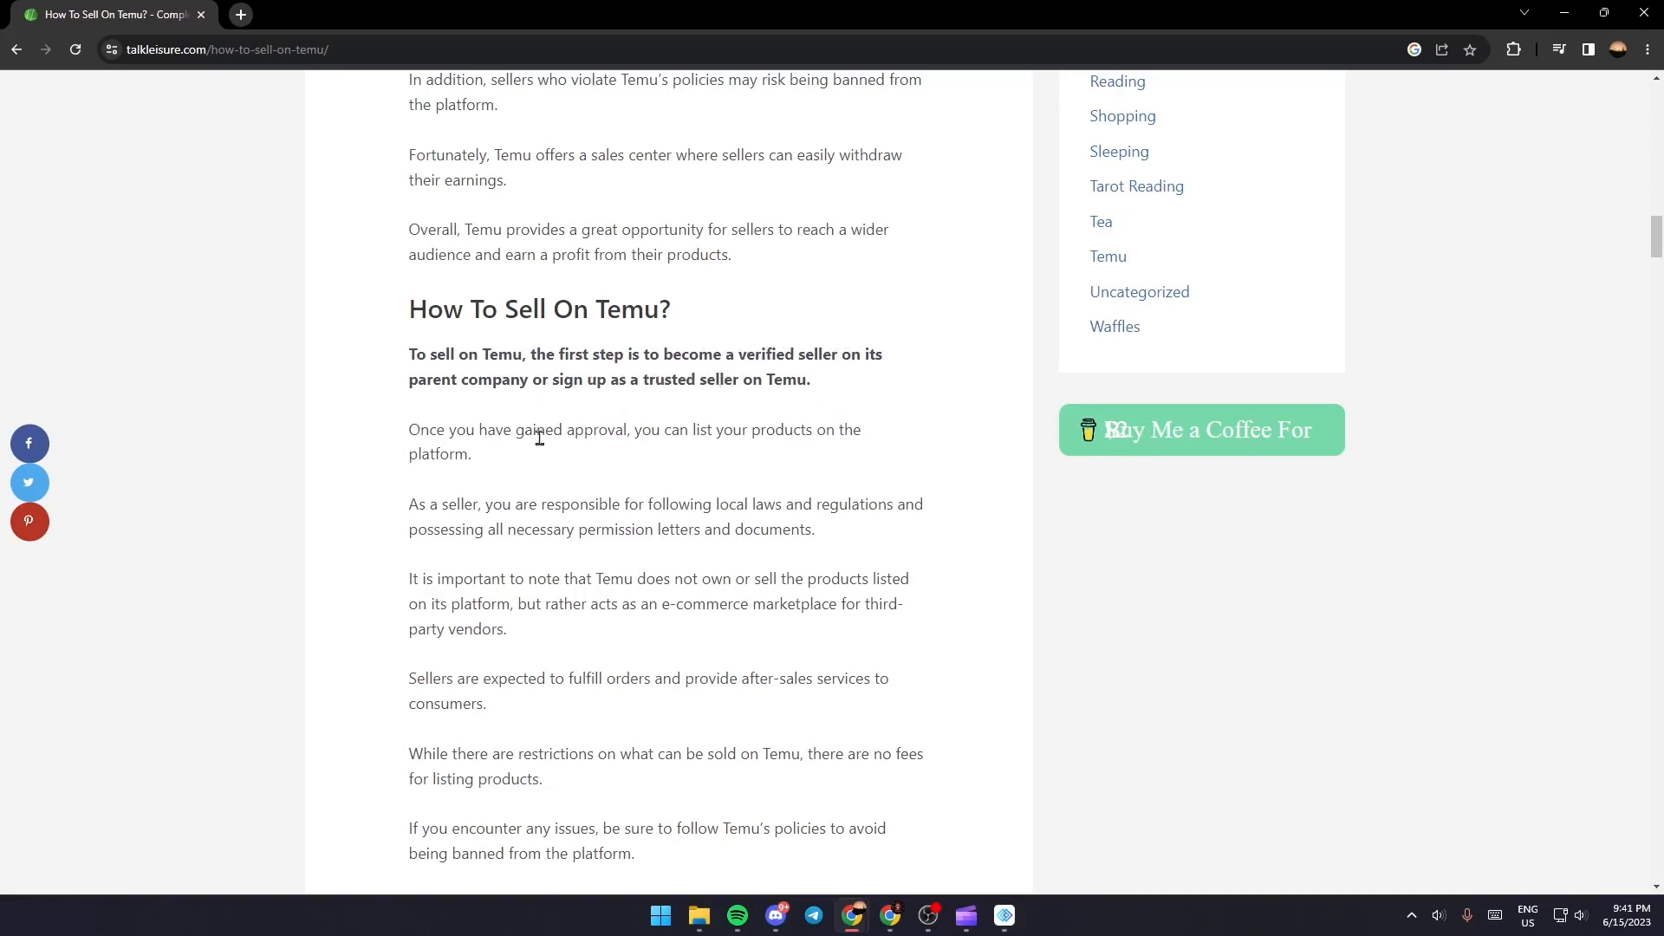
pyautogui.moveTo(816, 475)
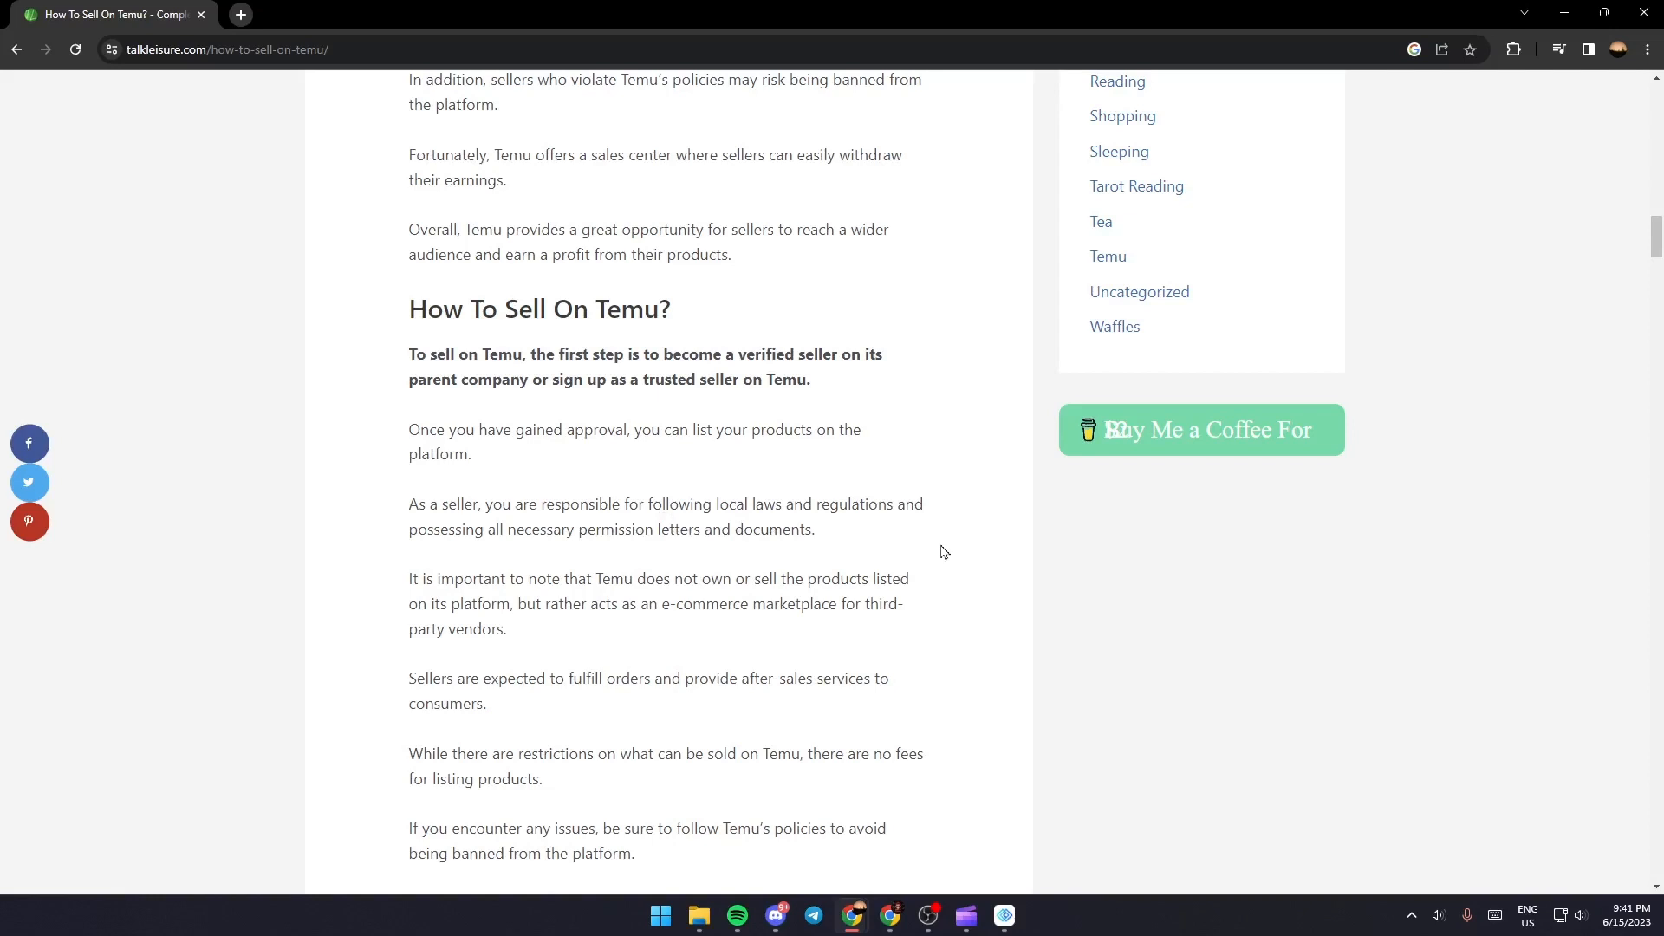
pyautogui.moveTo(983, 511)
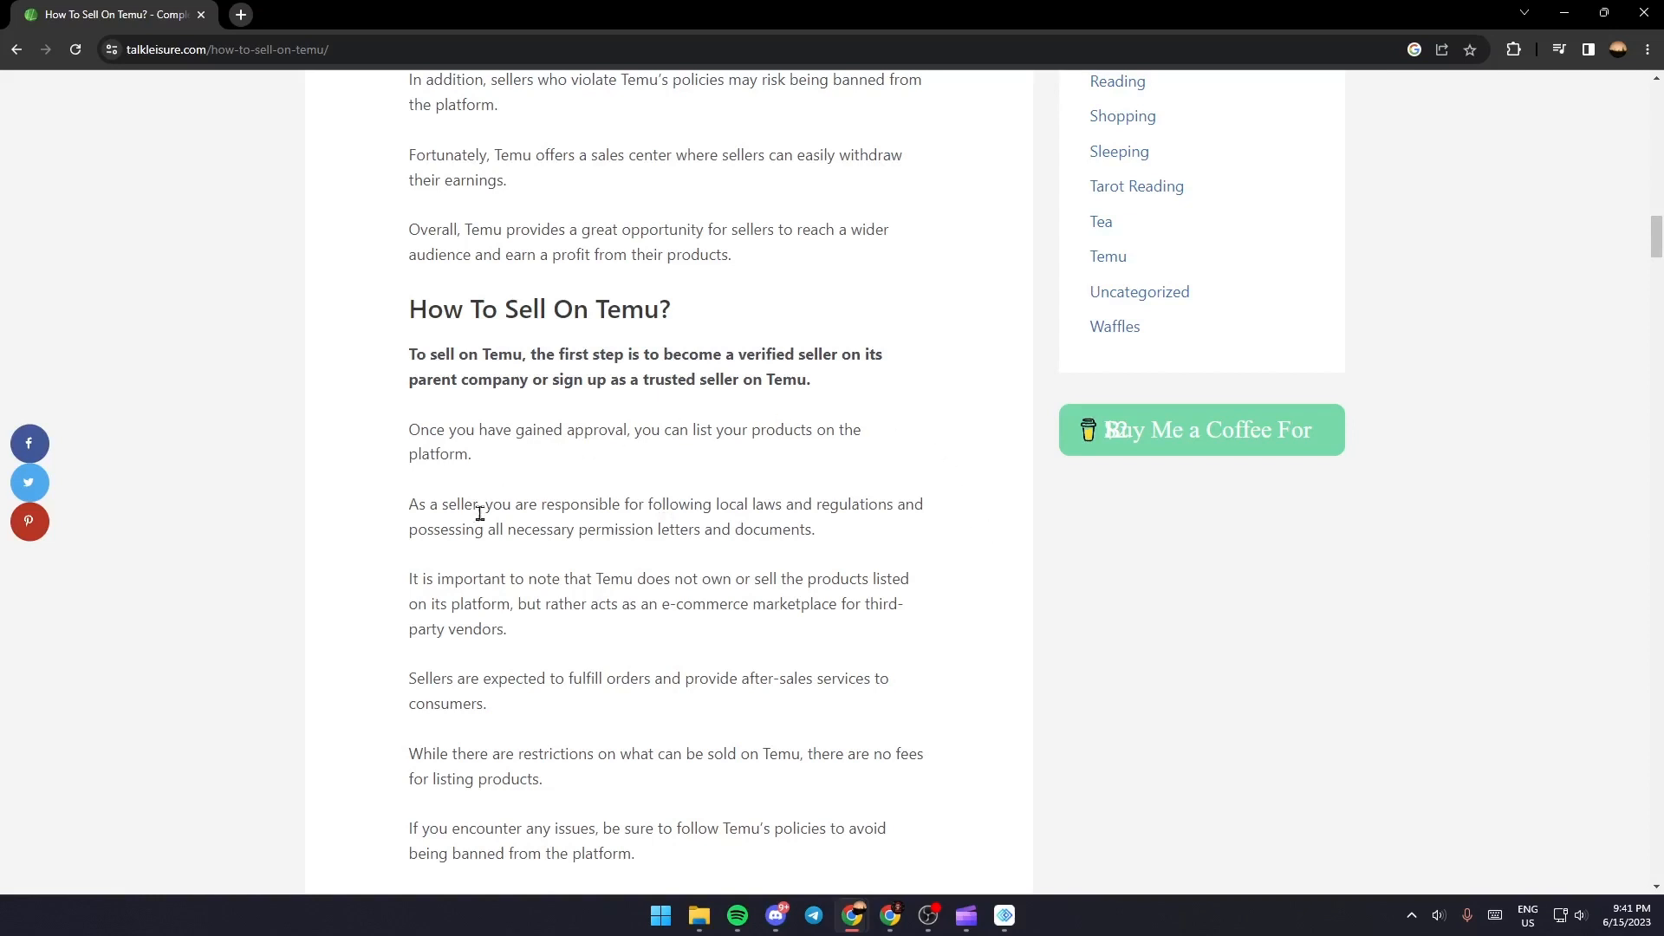
pyautogui.moveTo(966, 525)
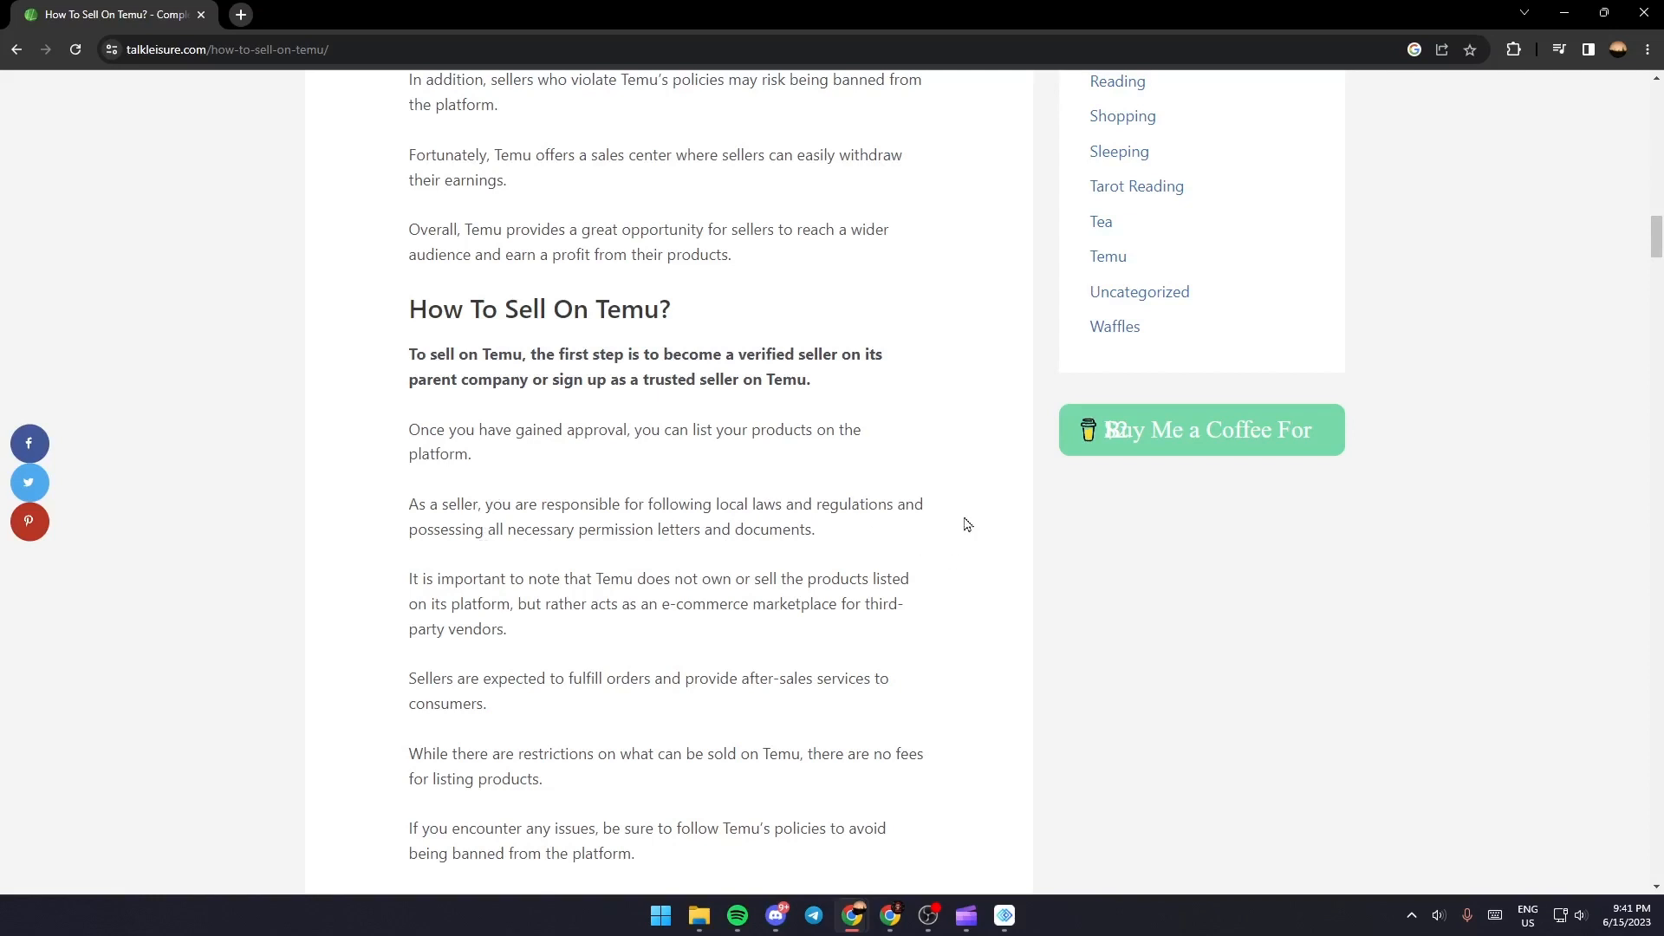
pyautogui.scroll(-3)
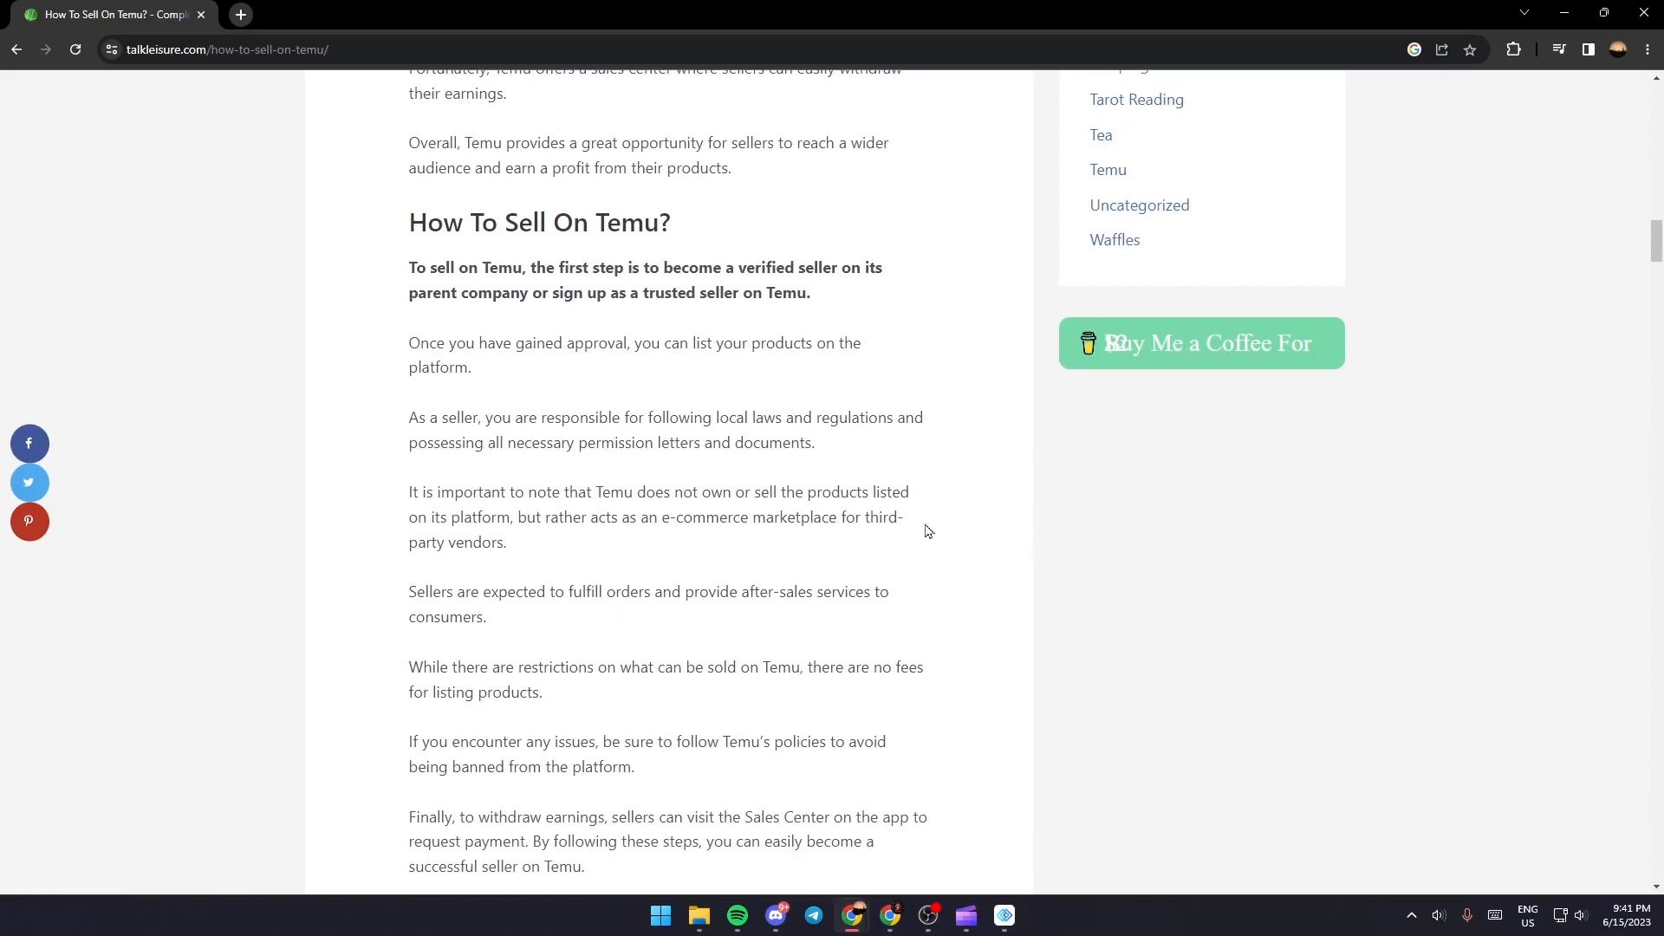
pyautogui.moveTo(945, 530)
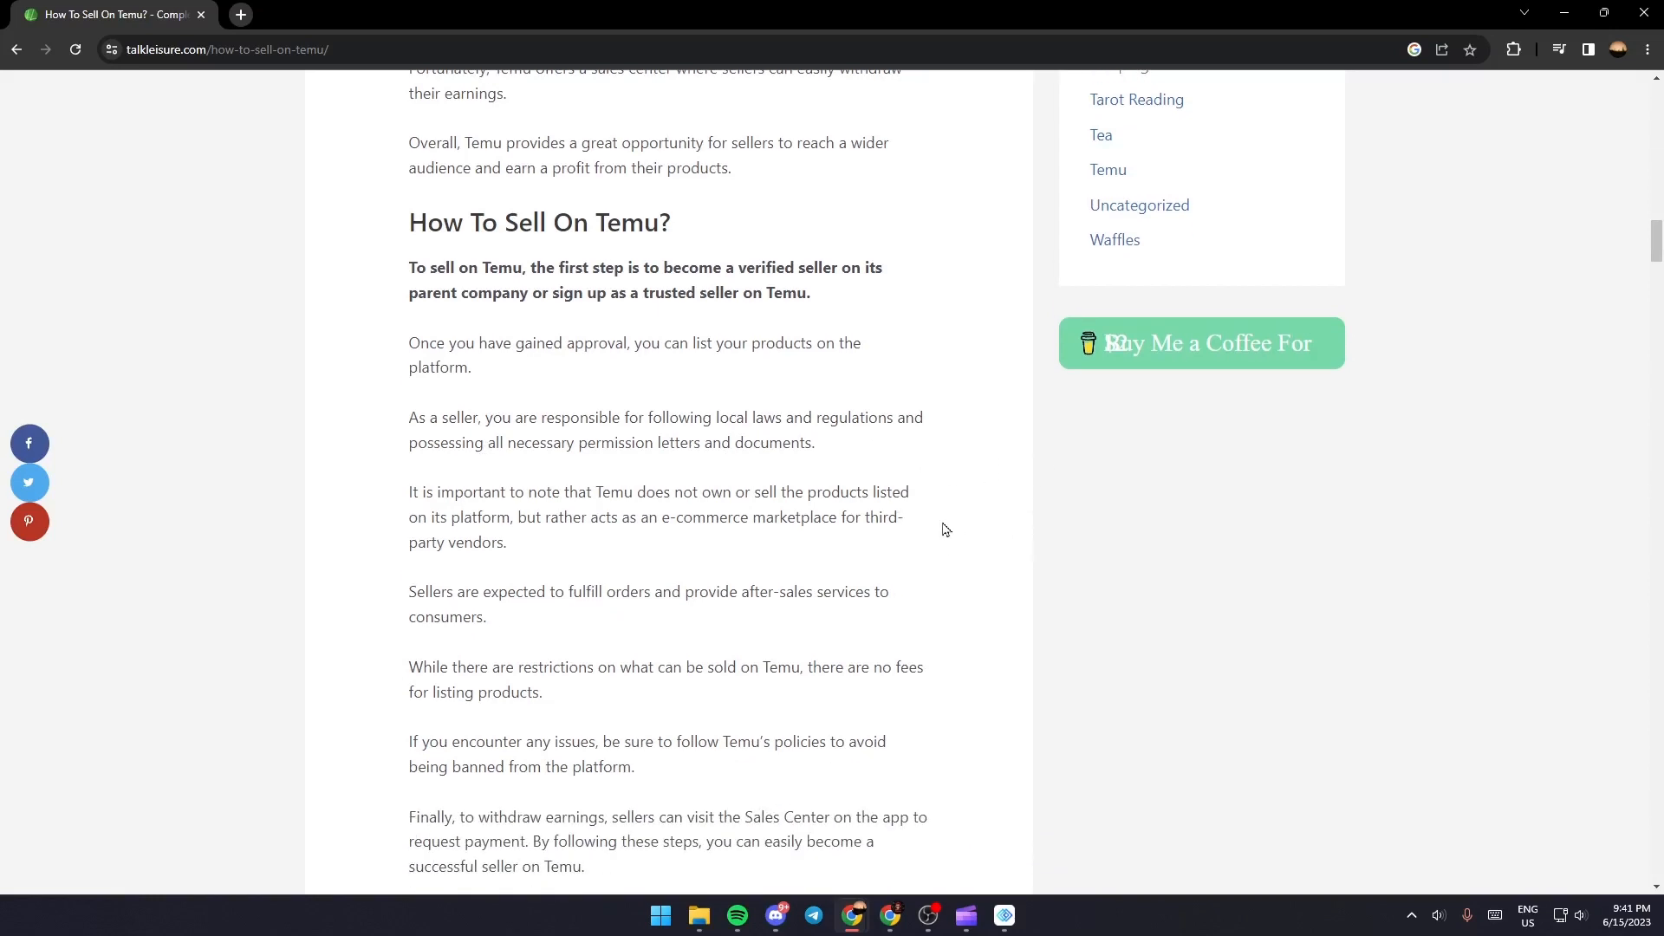
pyautogui.moveTo(665, 540)
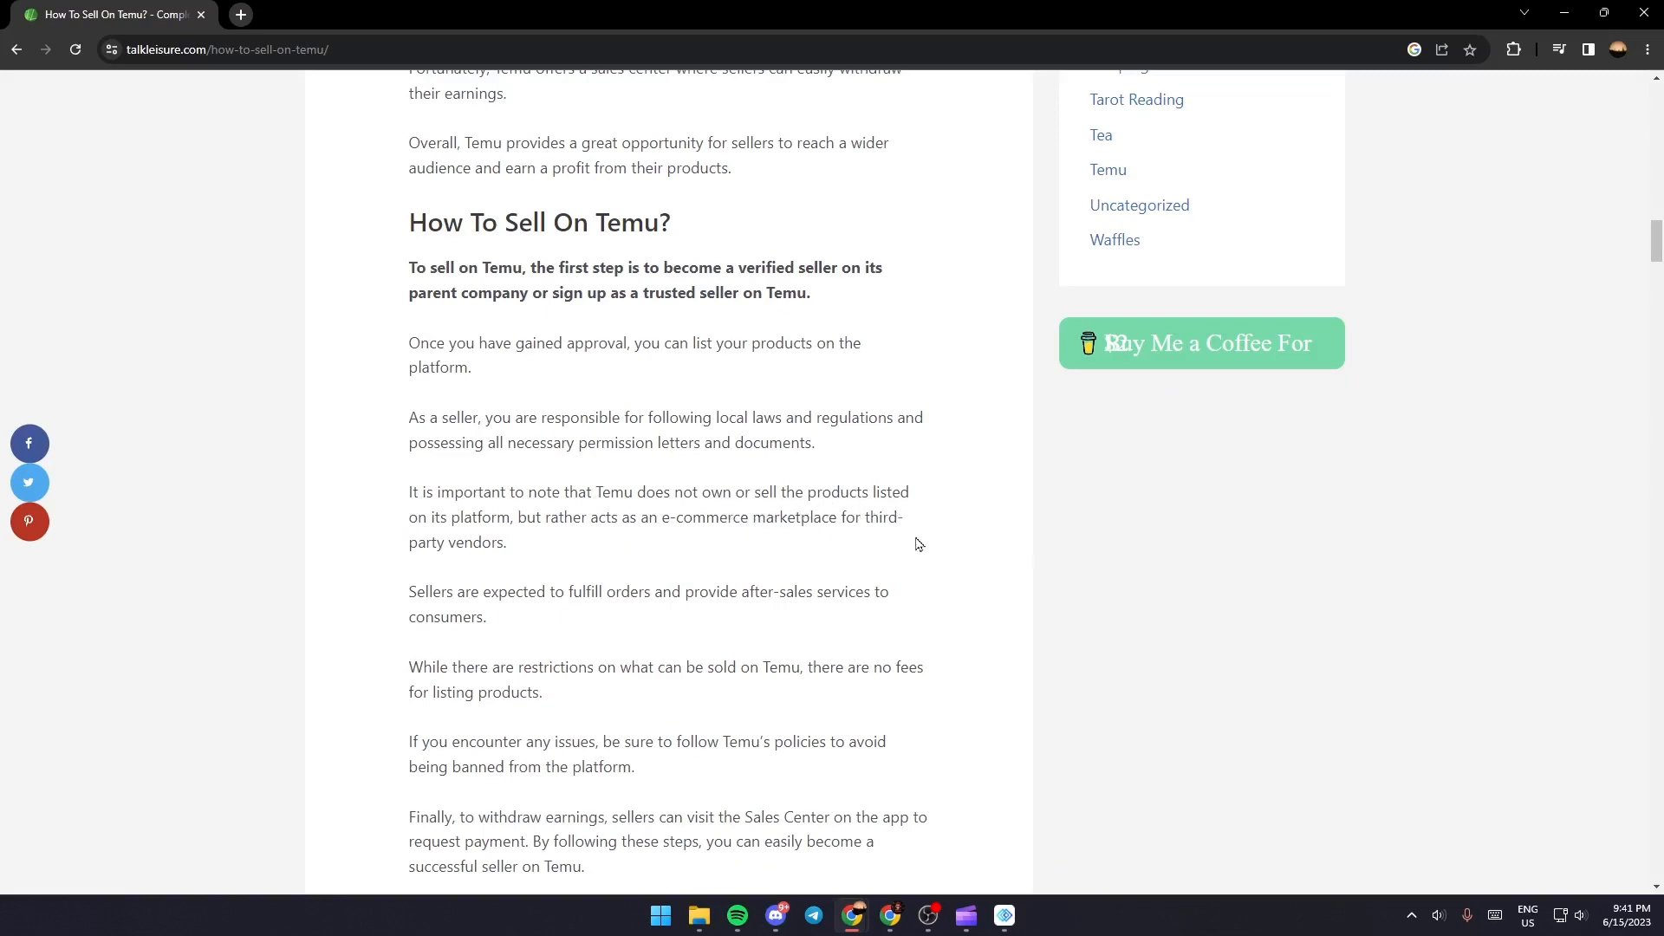
pyautogui.moveTo(509, 519)
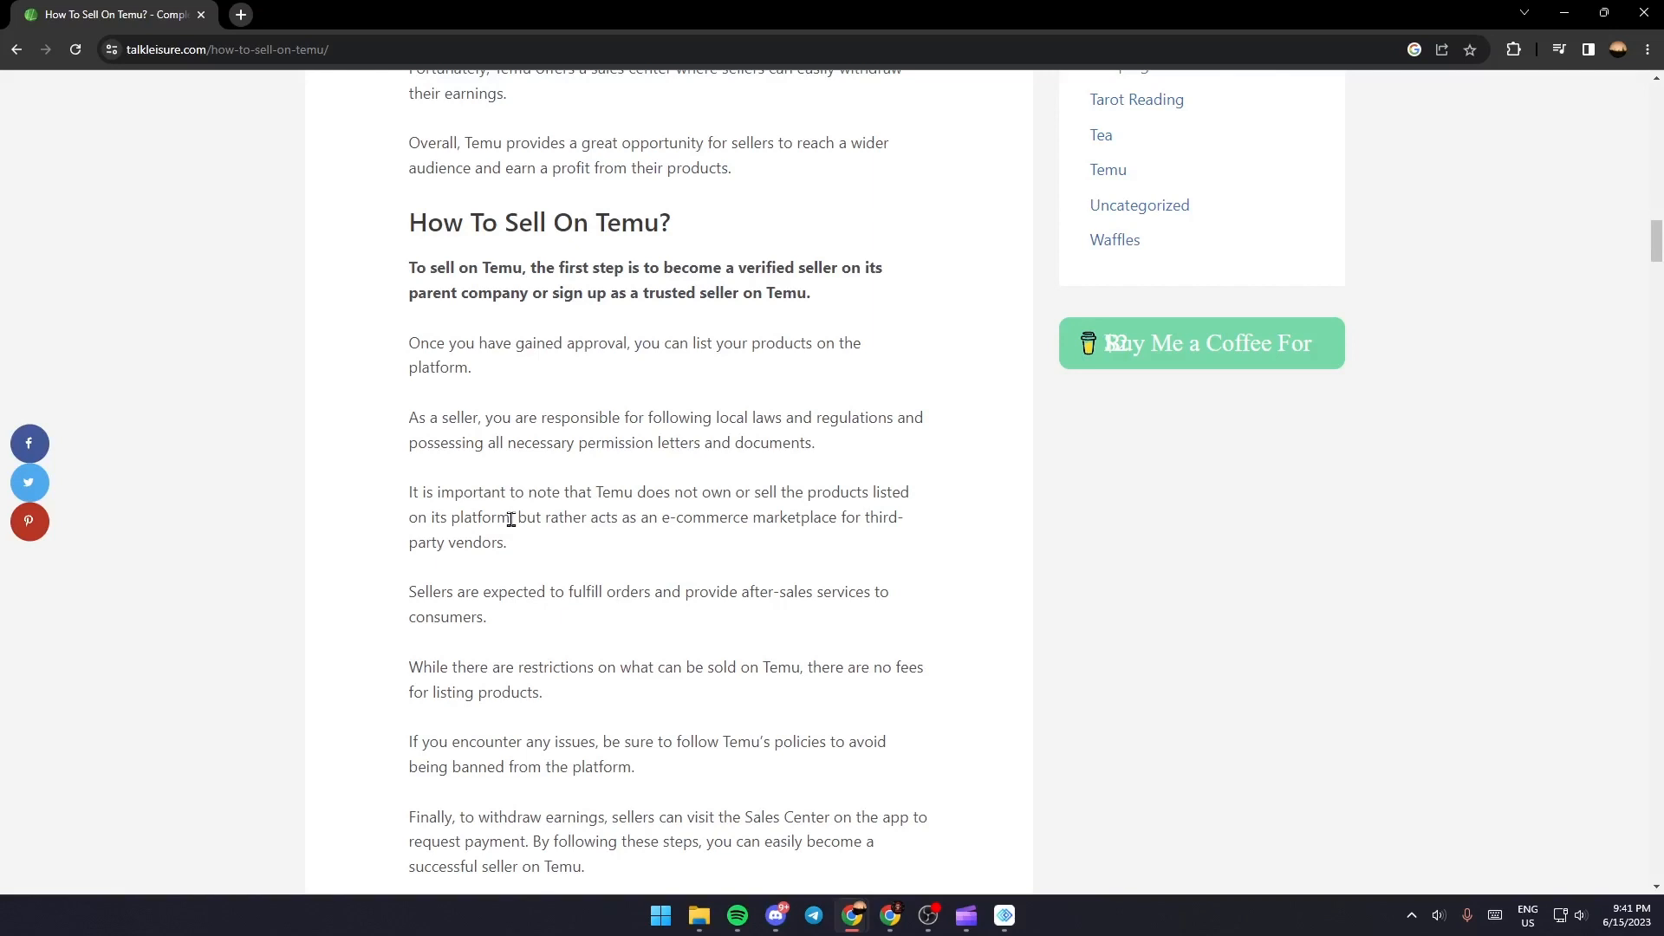
pyautogui.moveTo(921, 628)
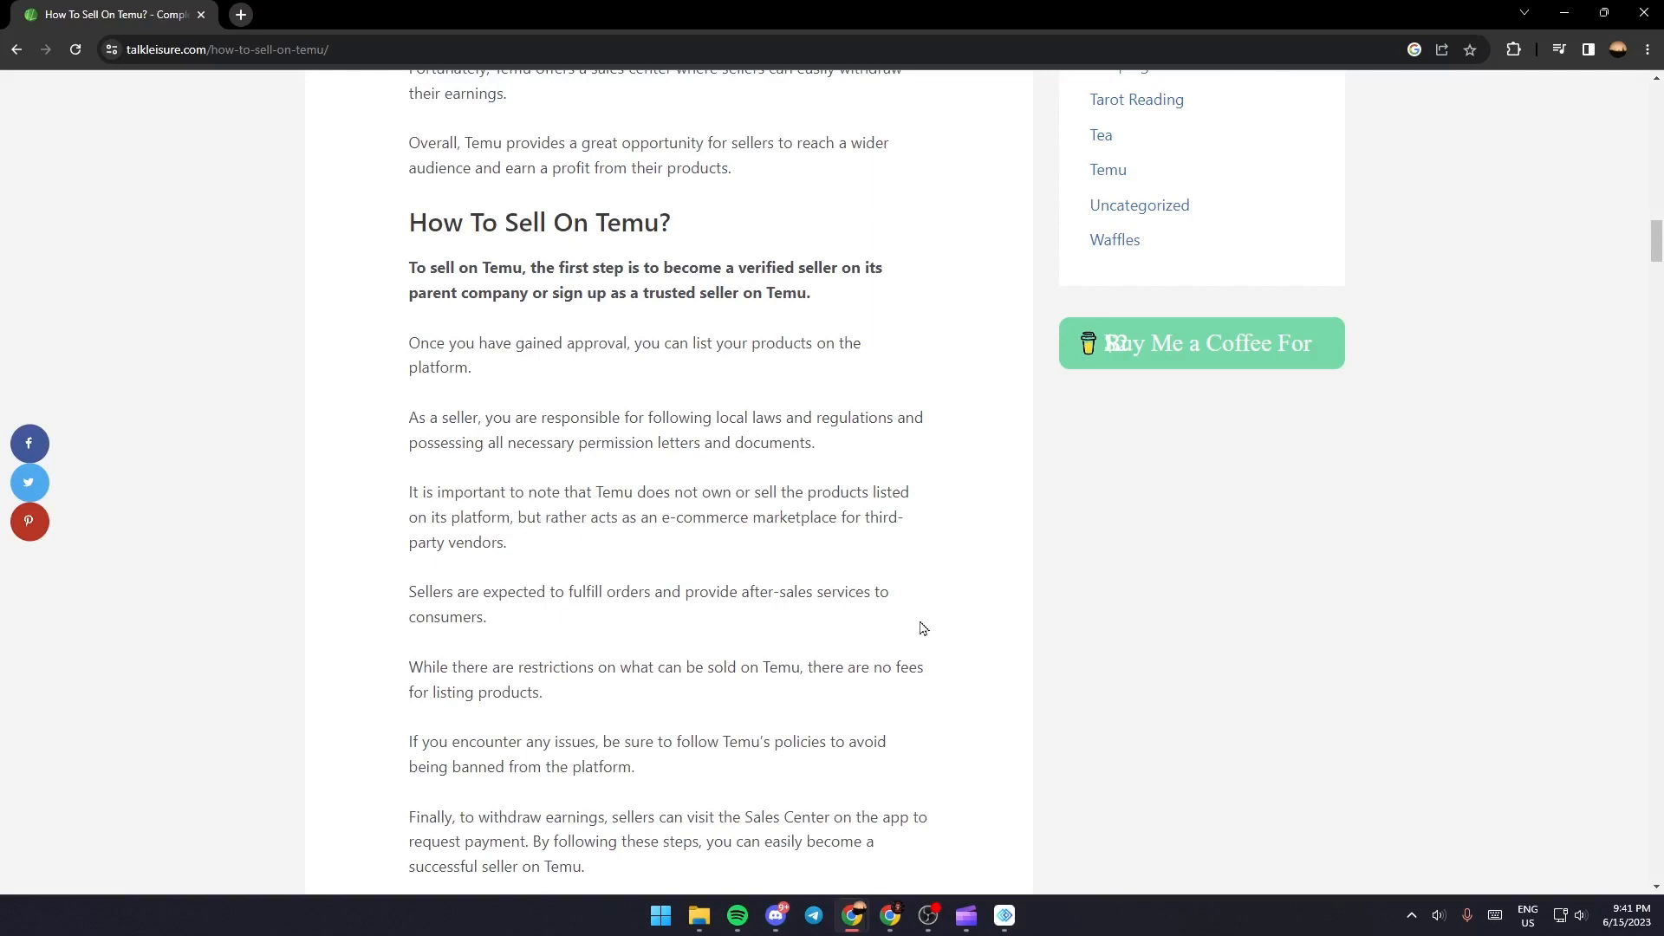
pyautogui.moveTo(933, 547)
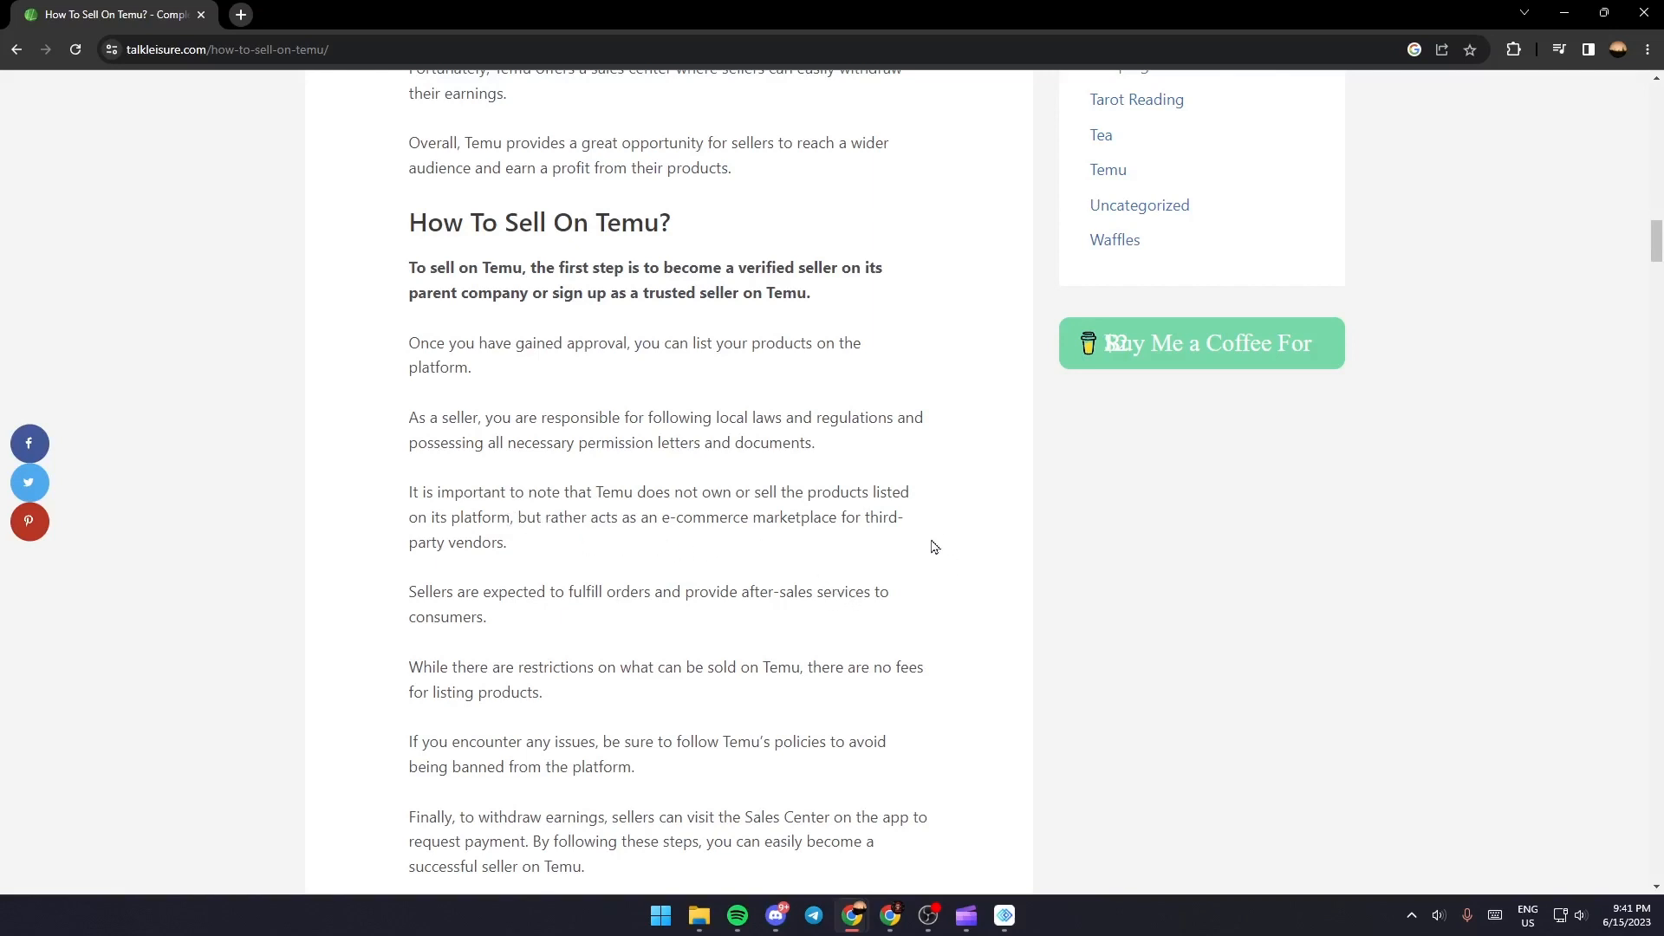
pyautogui.scroll(-3)
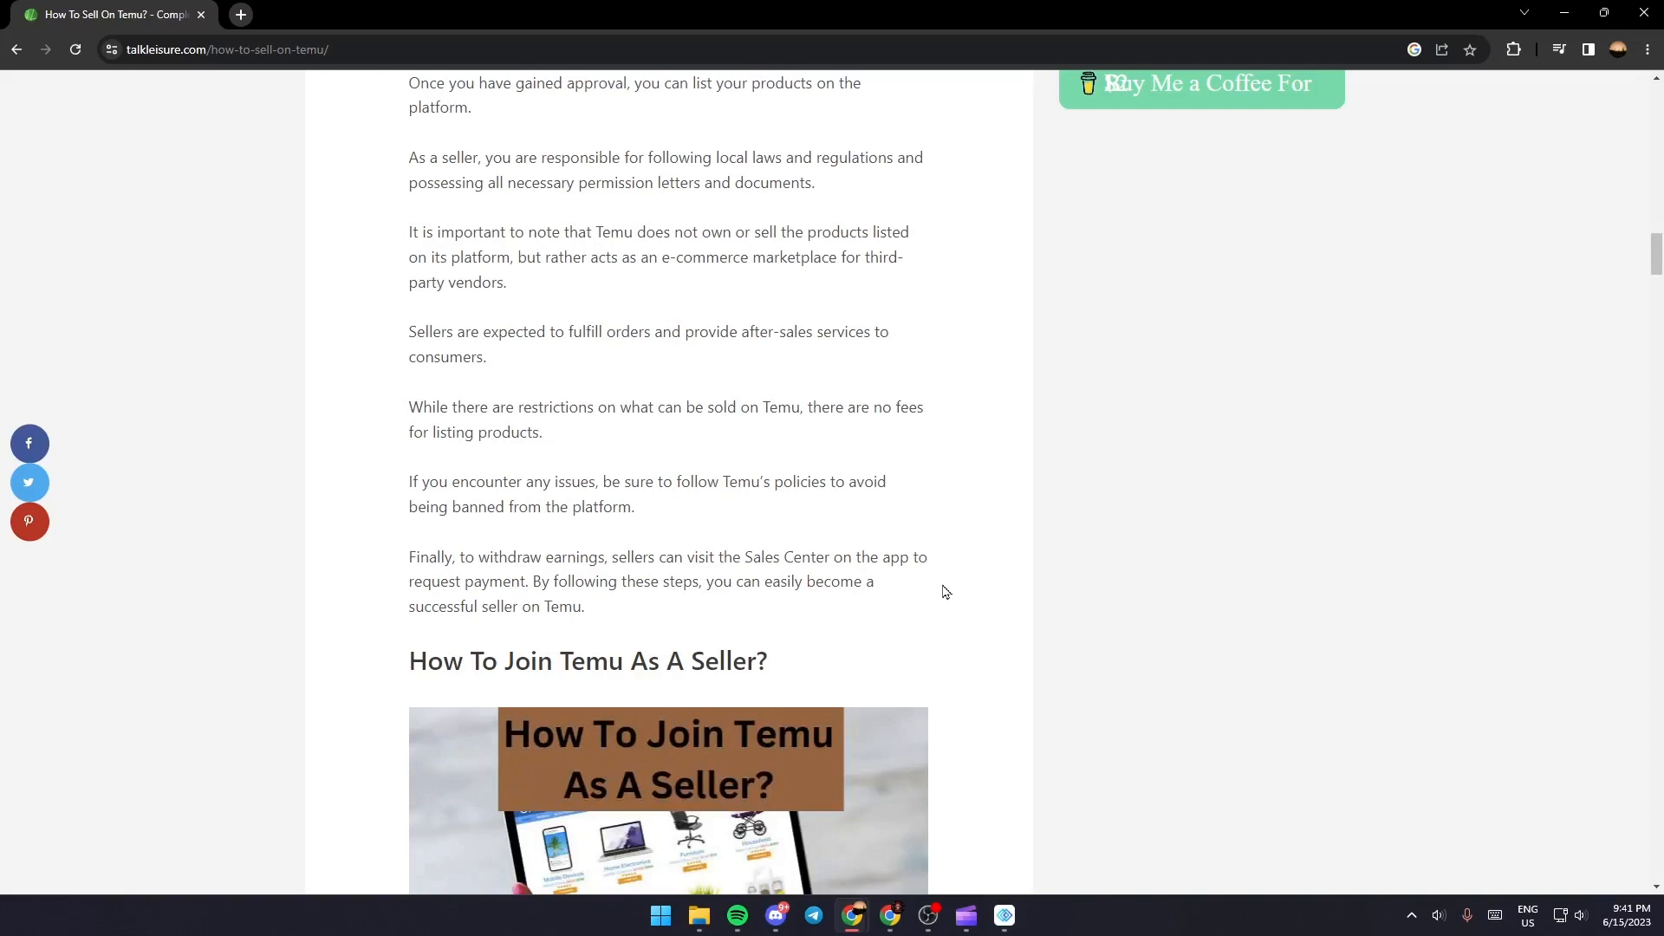
pyautogui.moveTo(581, 436)
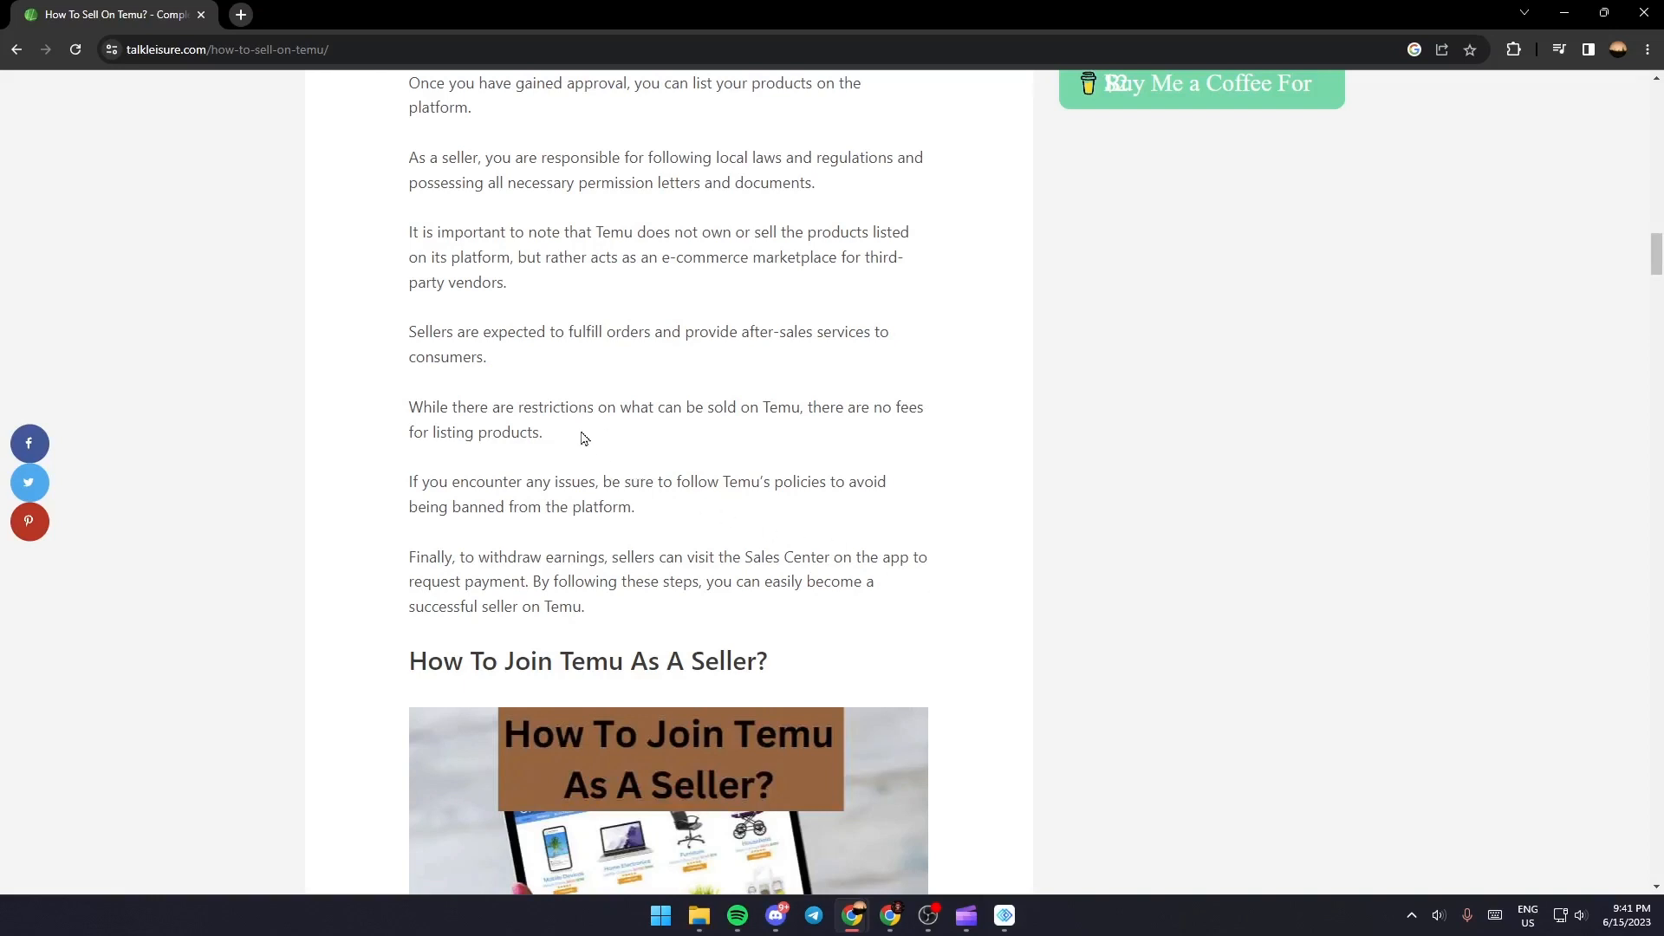
pyautogui.moveTo(713, 434)
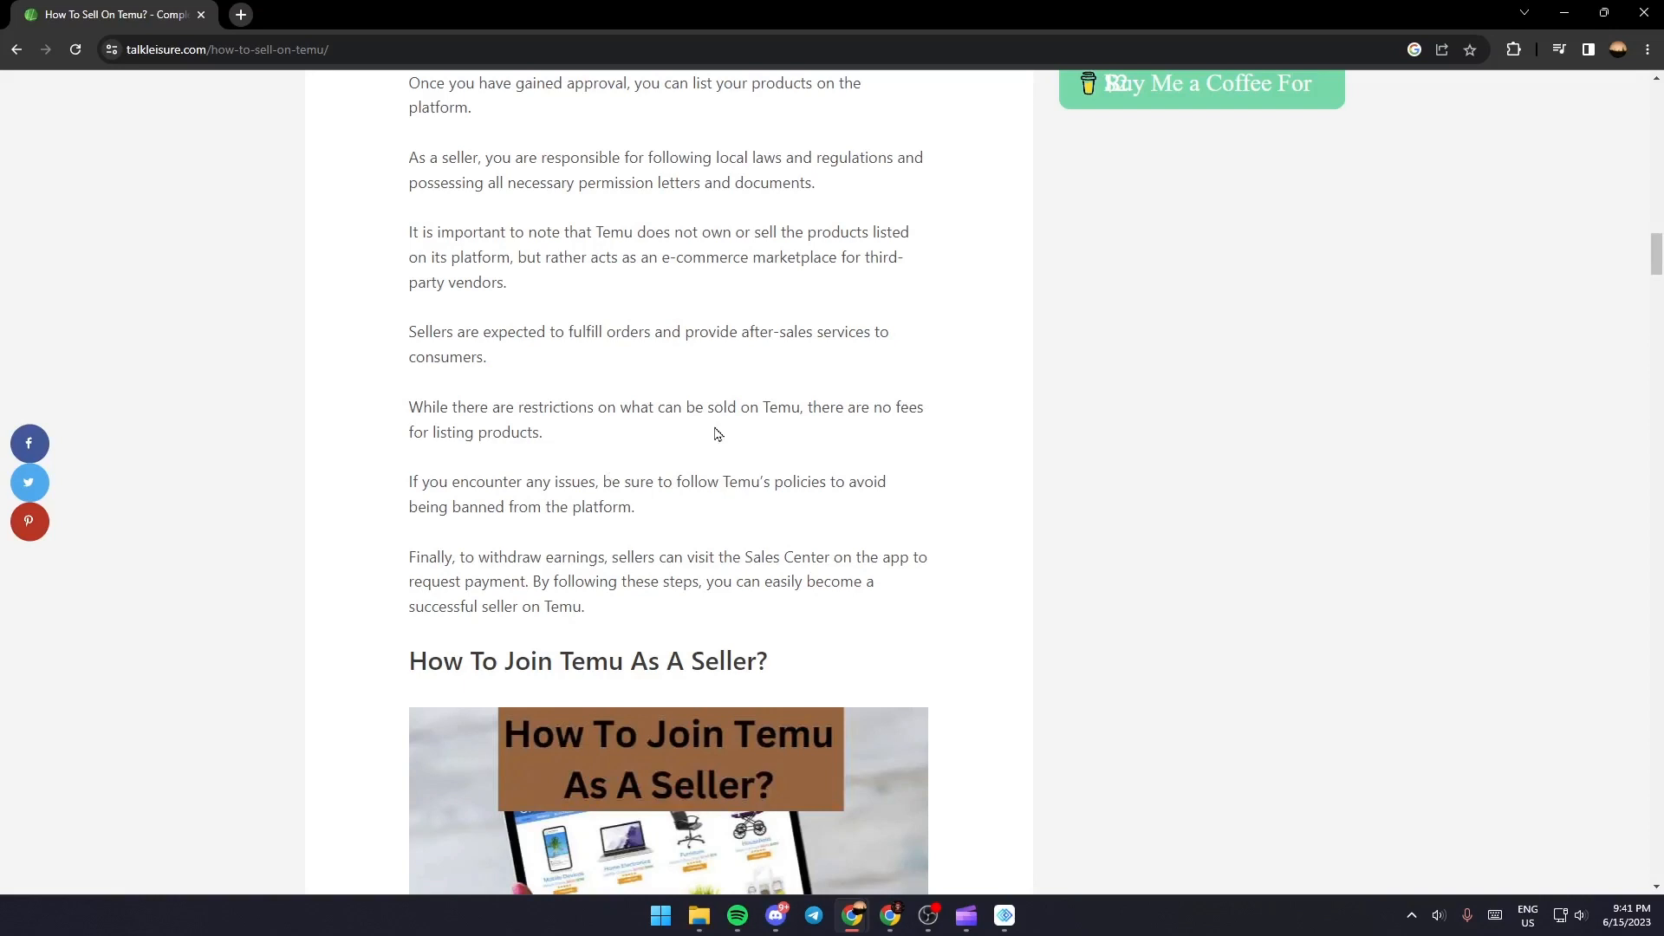
pyautogui.moveTo(952, 421)
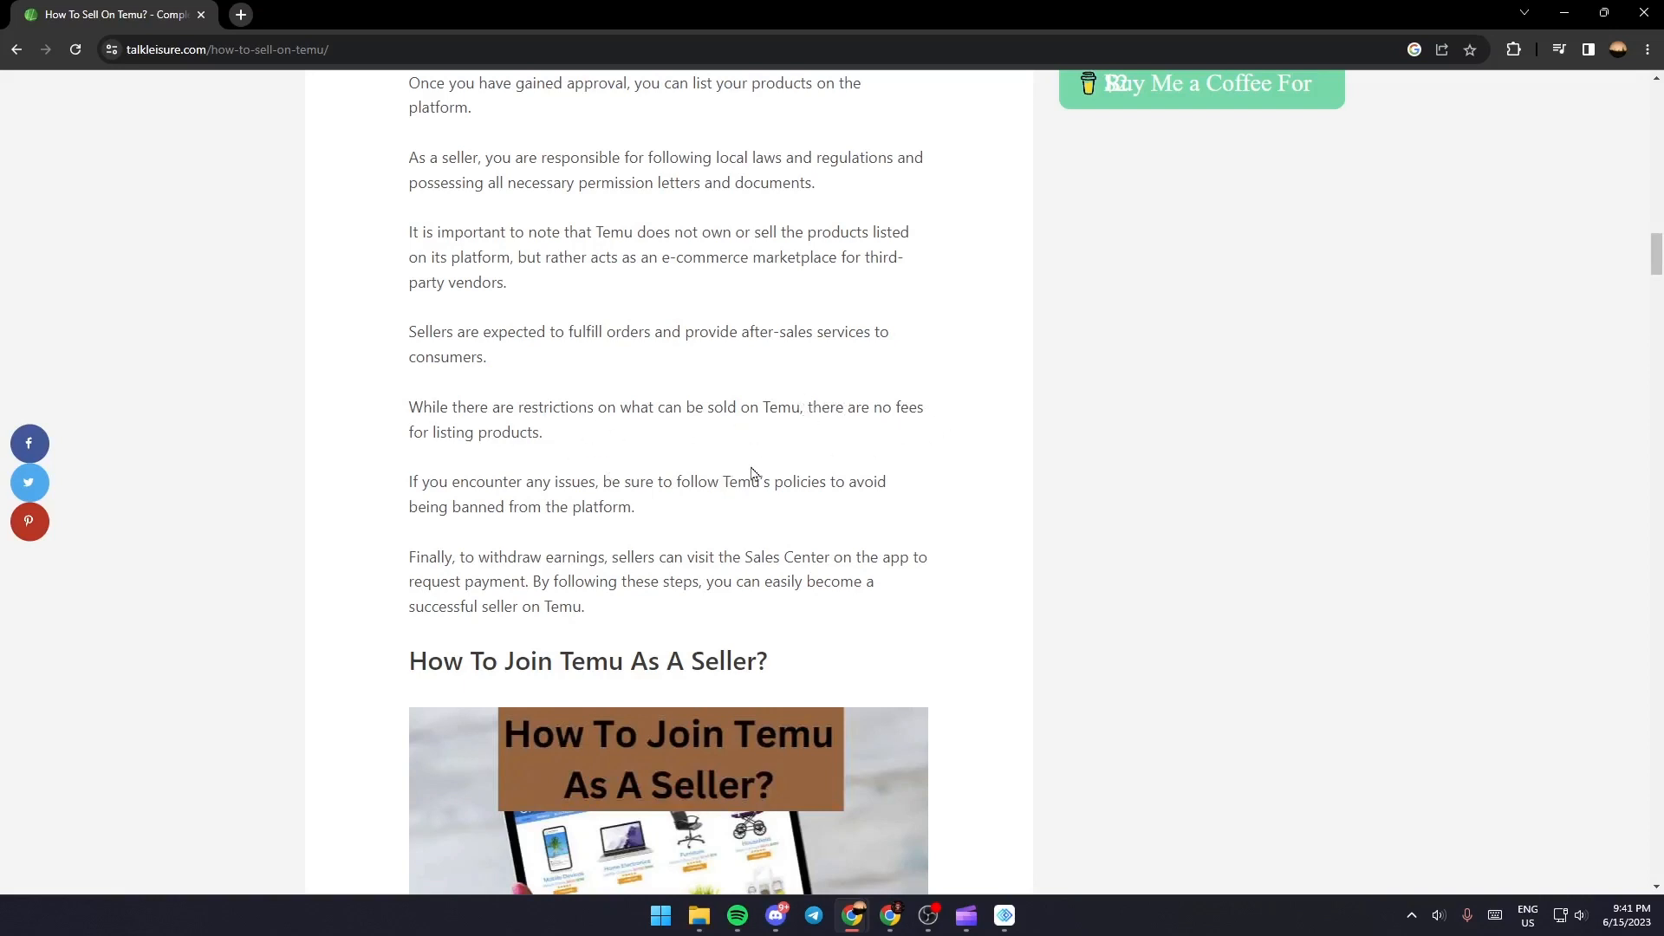
pyautogui.moveTo(746, 434)
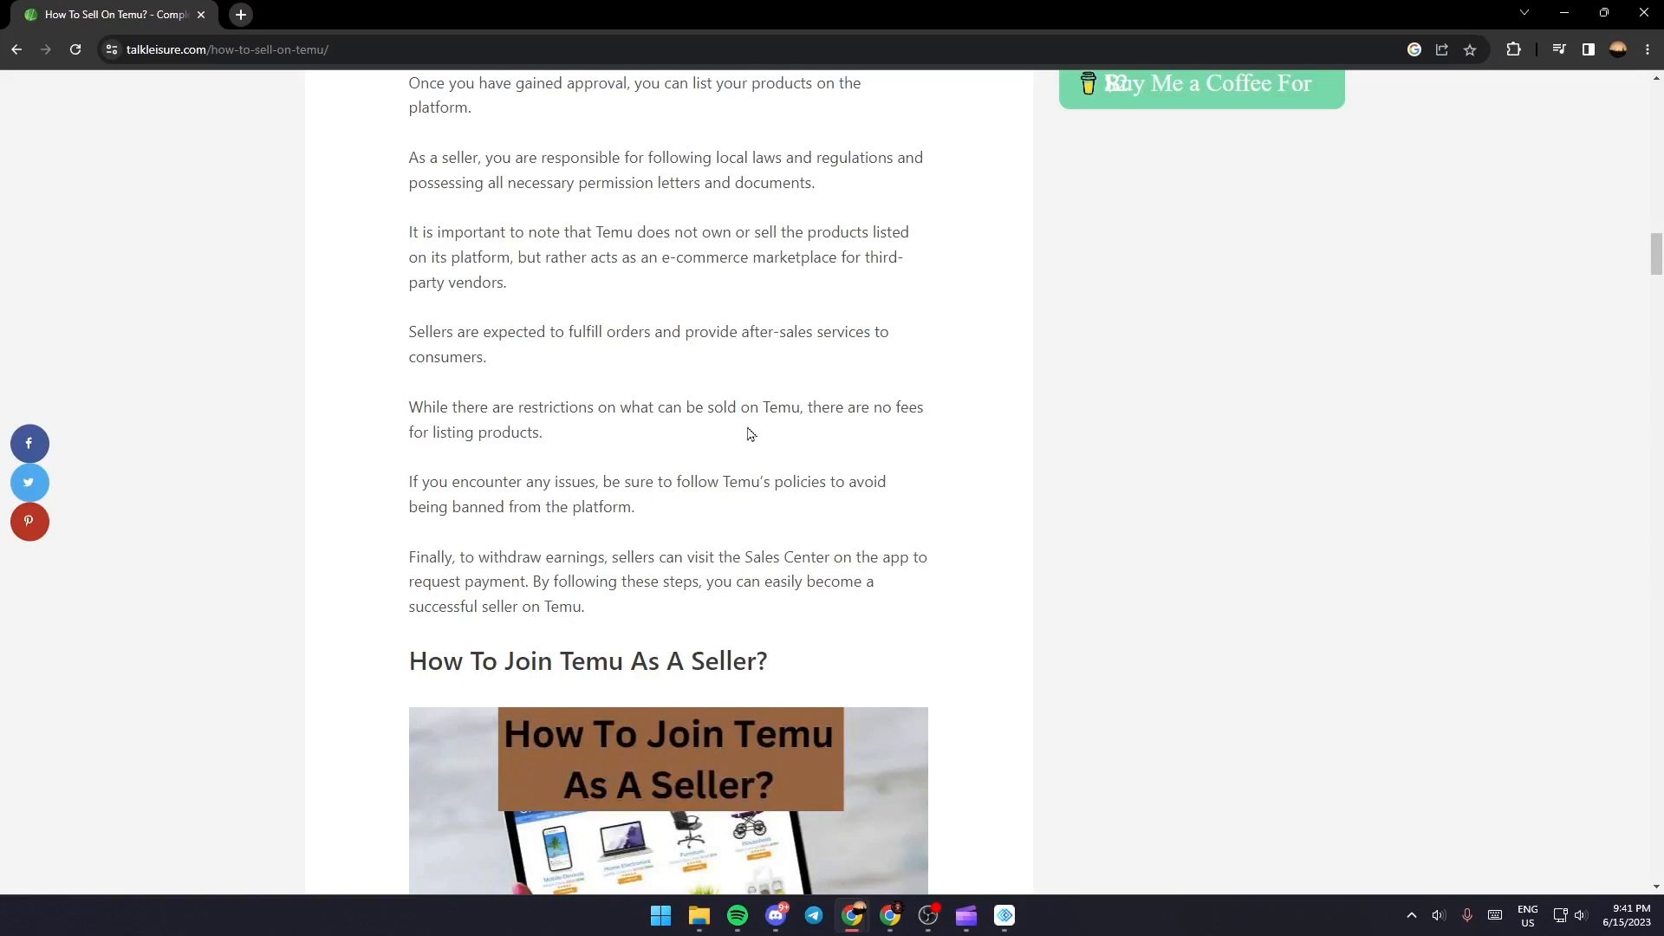
pyautogui.moveTo(903, 465)
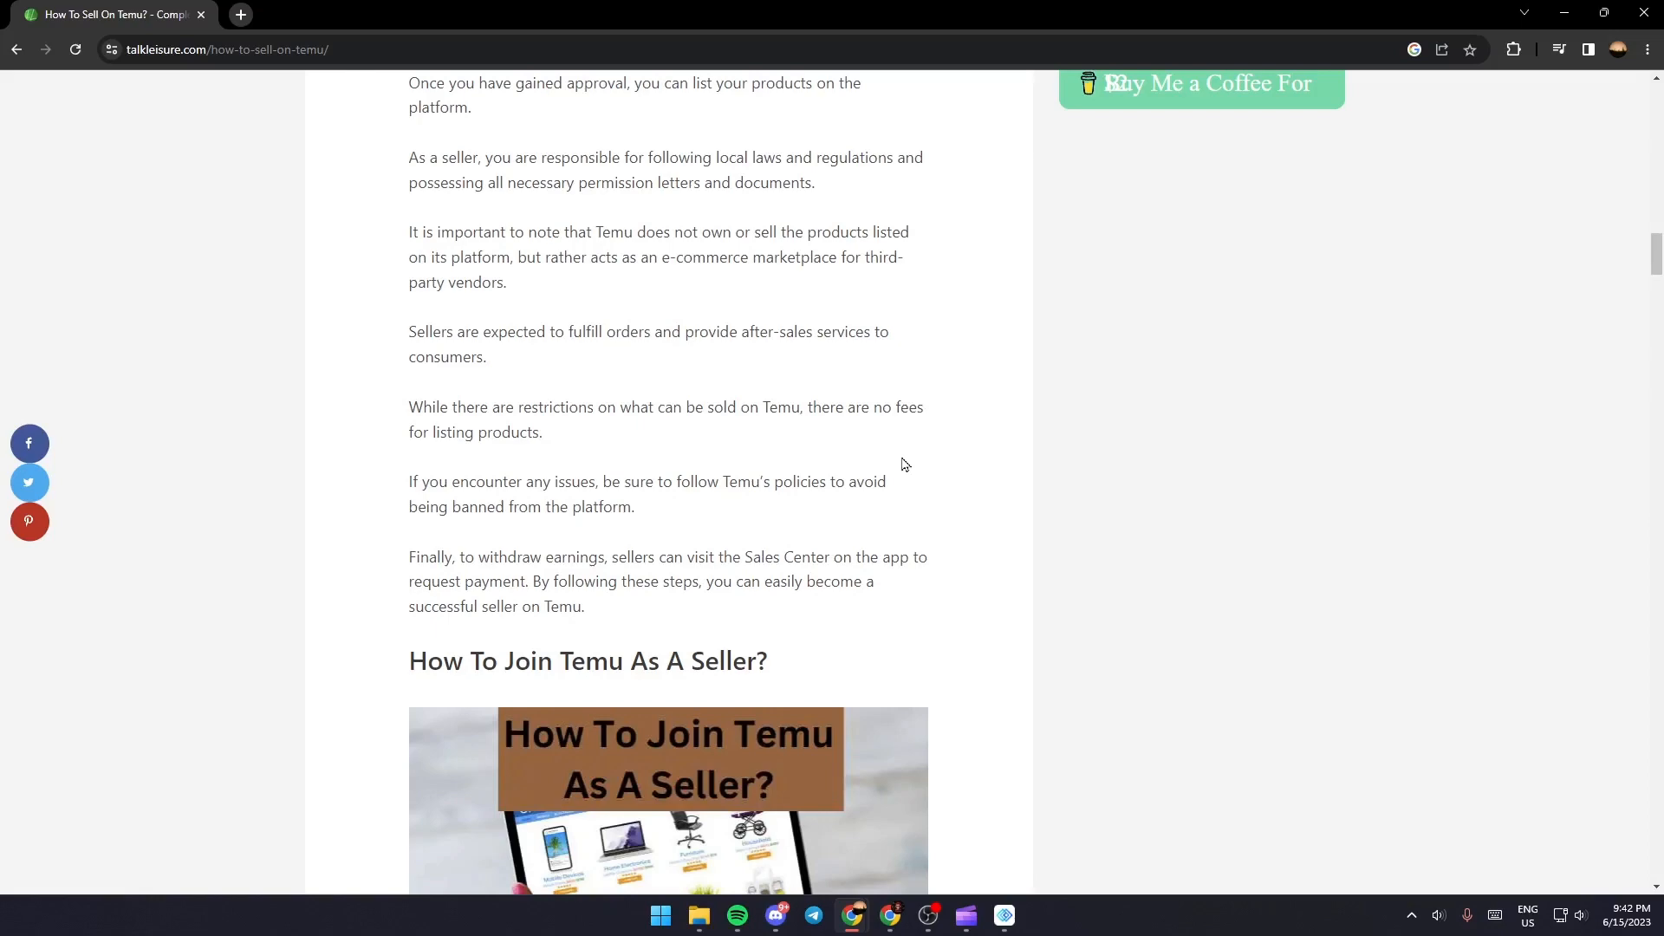
pyautogui.scroll(3)
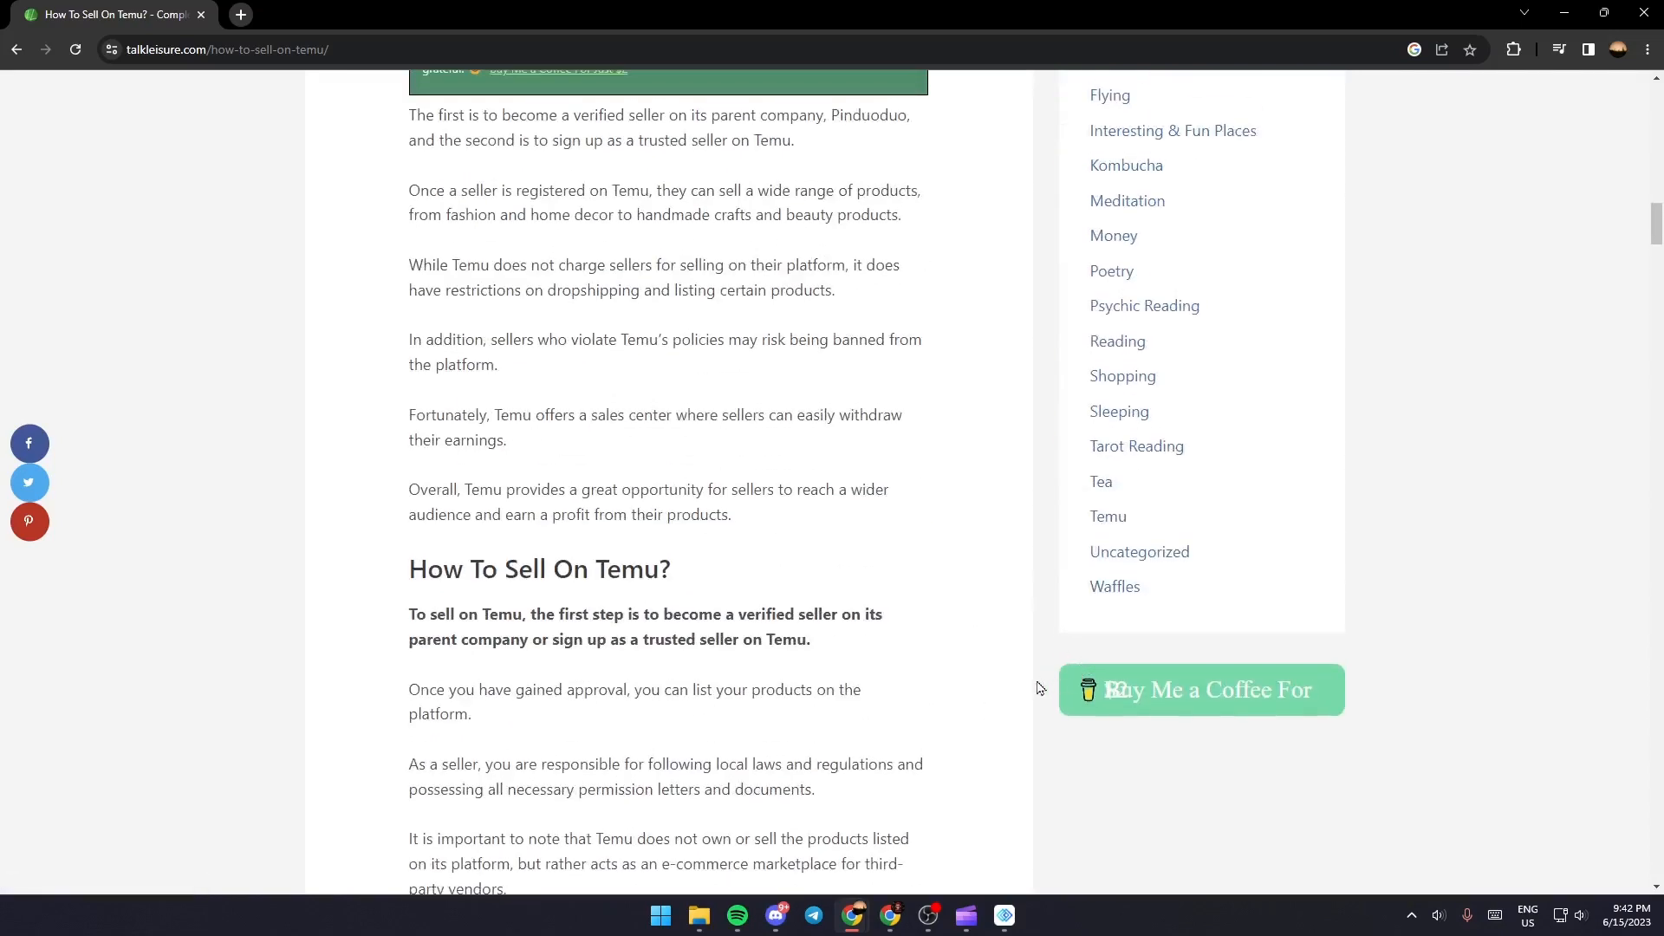
pyautogui.scroll(-3)
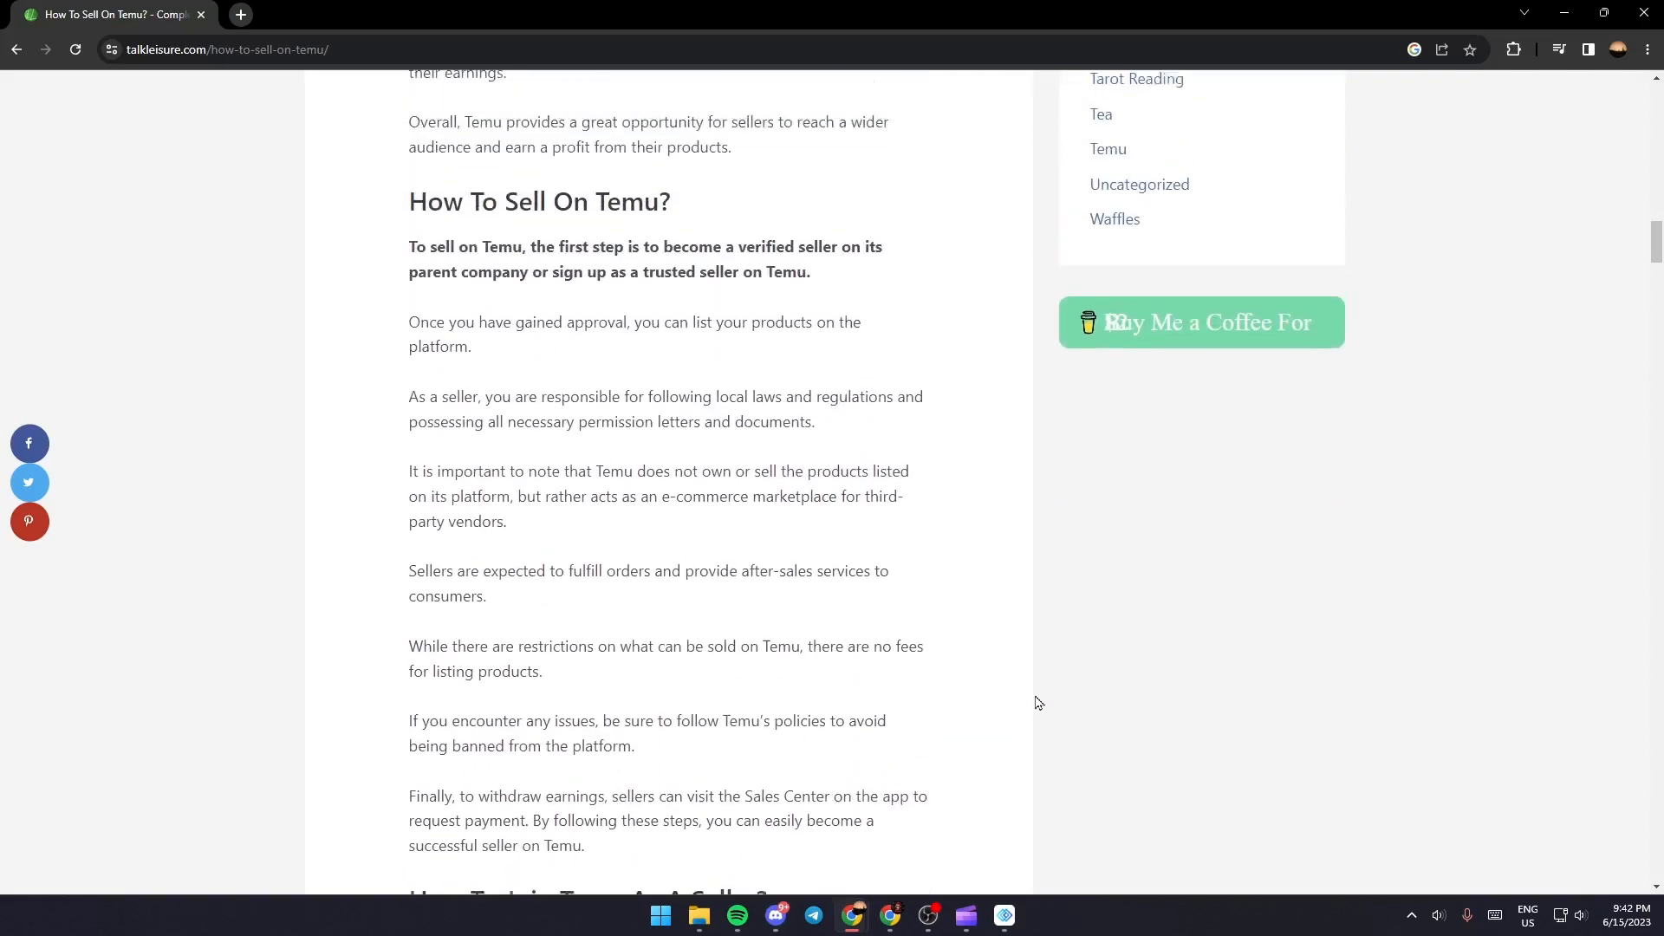